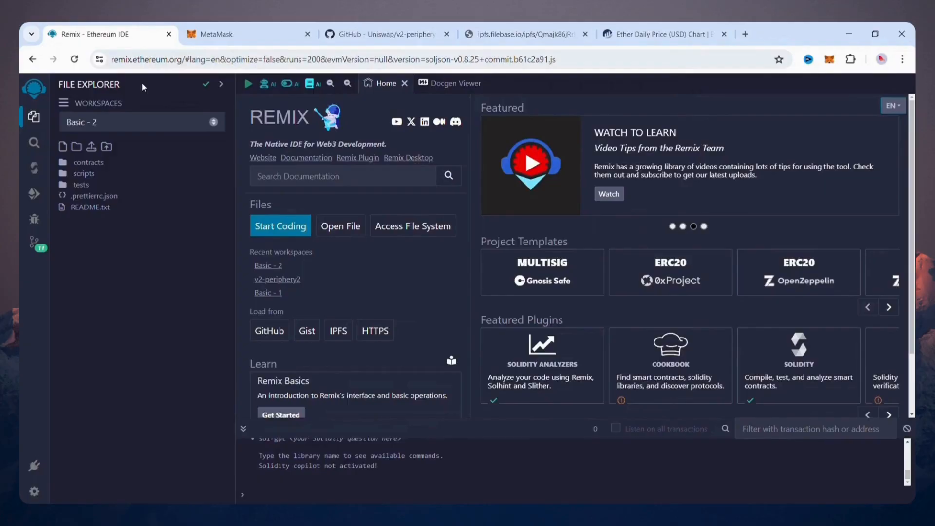
mouse_move(233, 105)
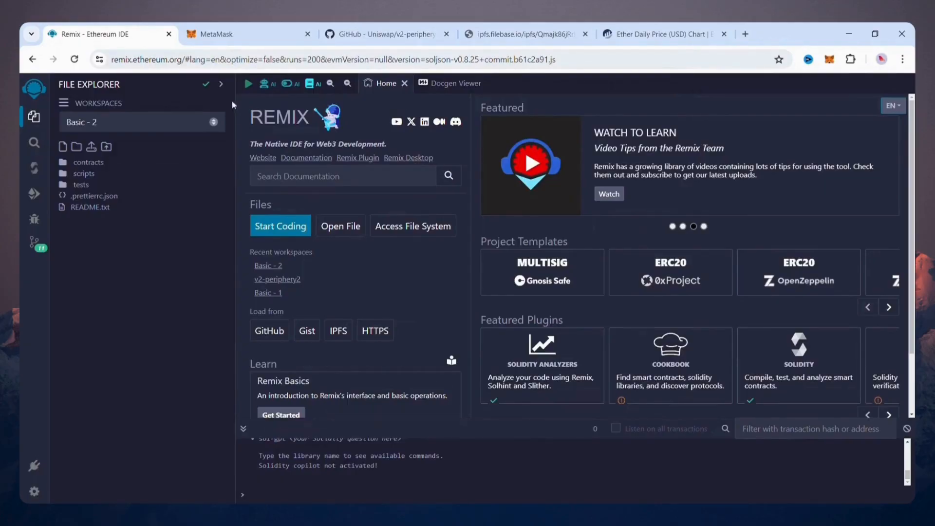
mouse_move(188, 132)
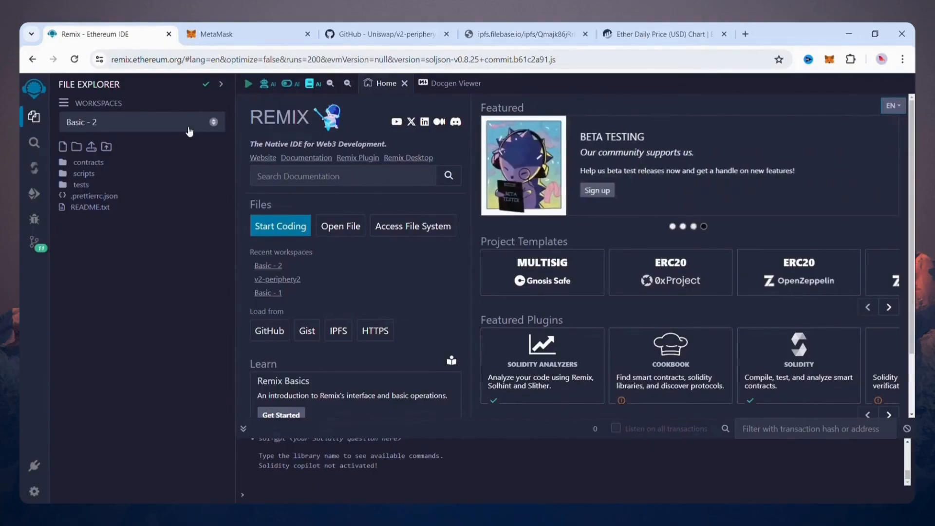
Zoom Etherscan's Ether daily price chart to 6m, Nov 18, 2023 to May 18, 2024.
click(656, 34)
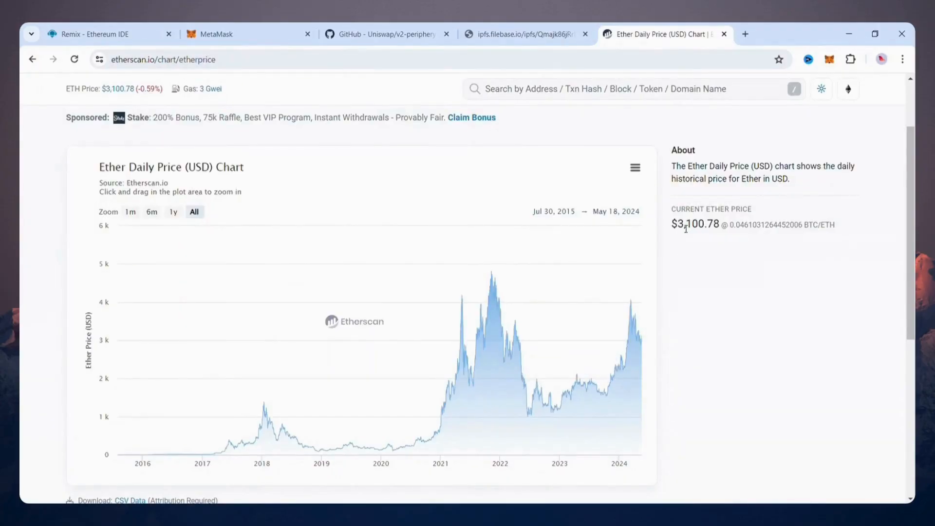
mouse_move(135, 306)
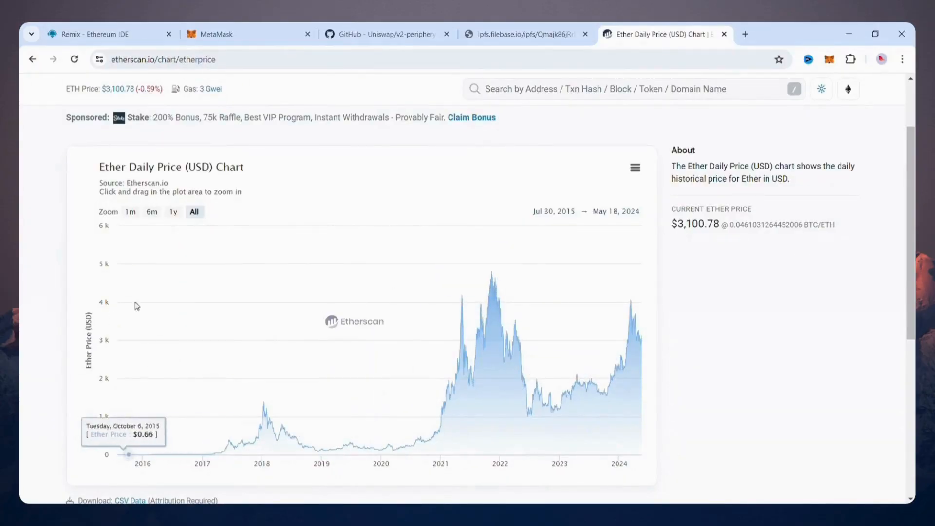
mouse_move(351, 380)
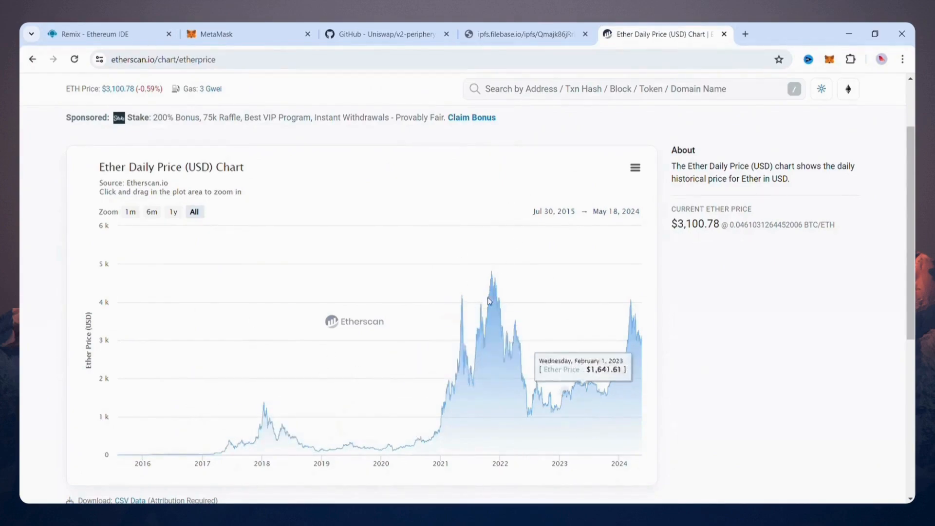
click(151, 212)
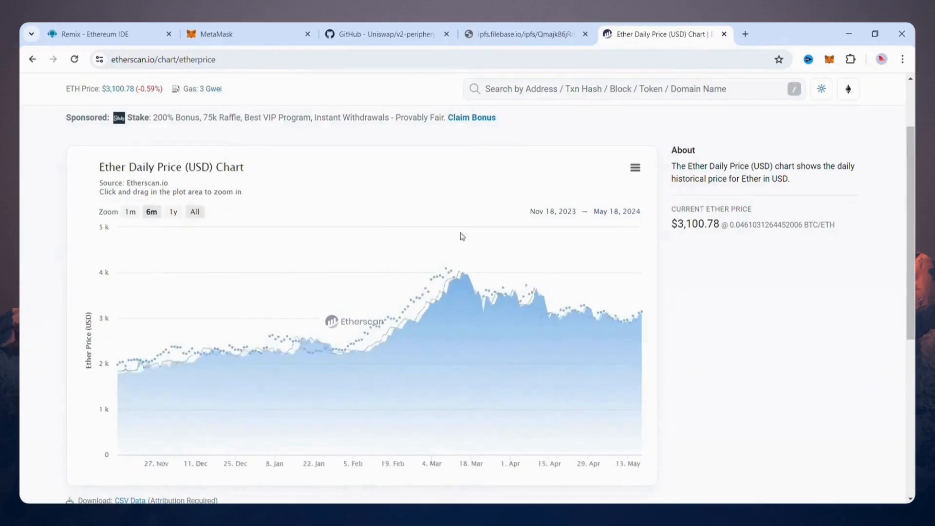
mouse_move(368, 229)
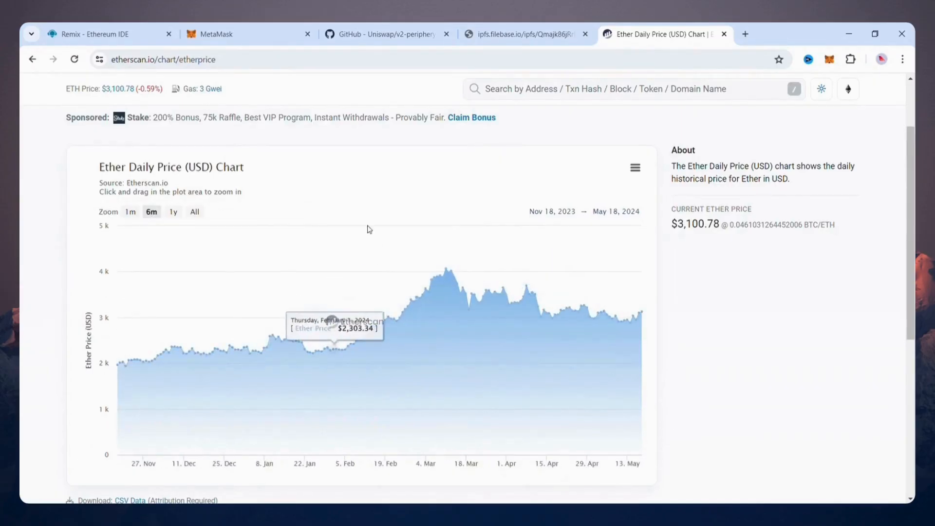
click(96, 34)
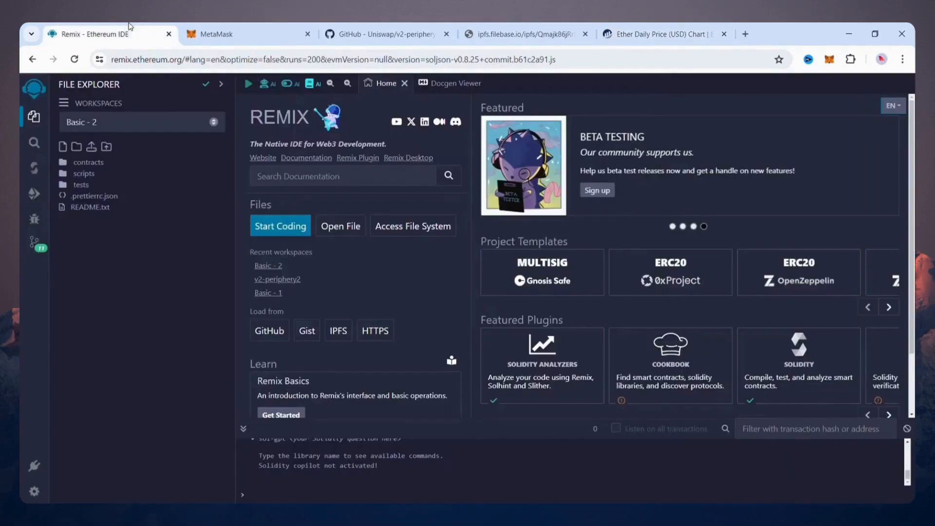
click(656, 34)
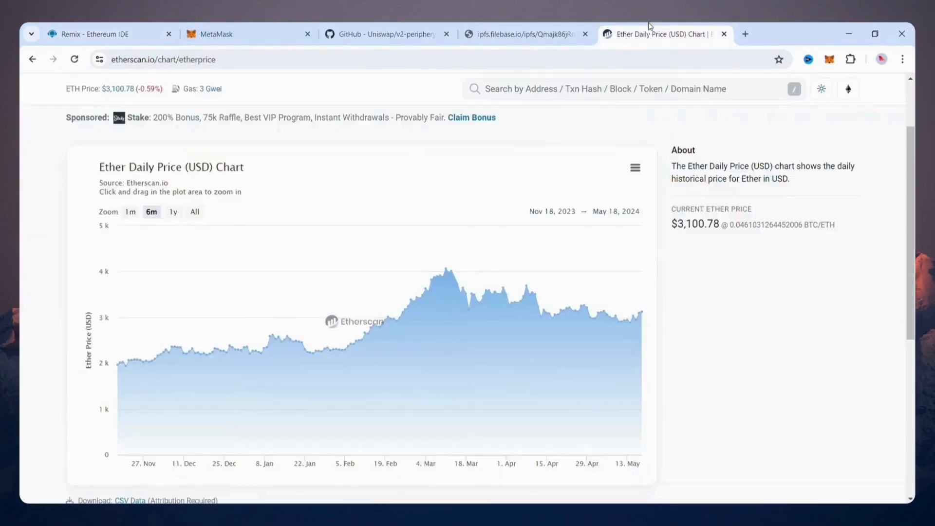
View the MetaMask wallet's 0.0156 ETH (about $48.40) balance on Ethereum Mainnet.
click(239, 34)
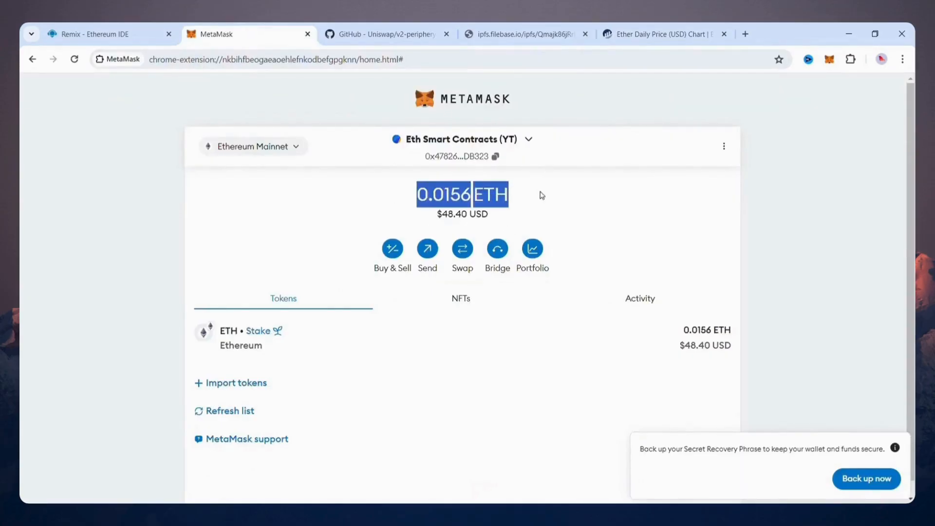
mouse_move(432, 224)
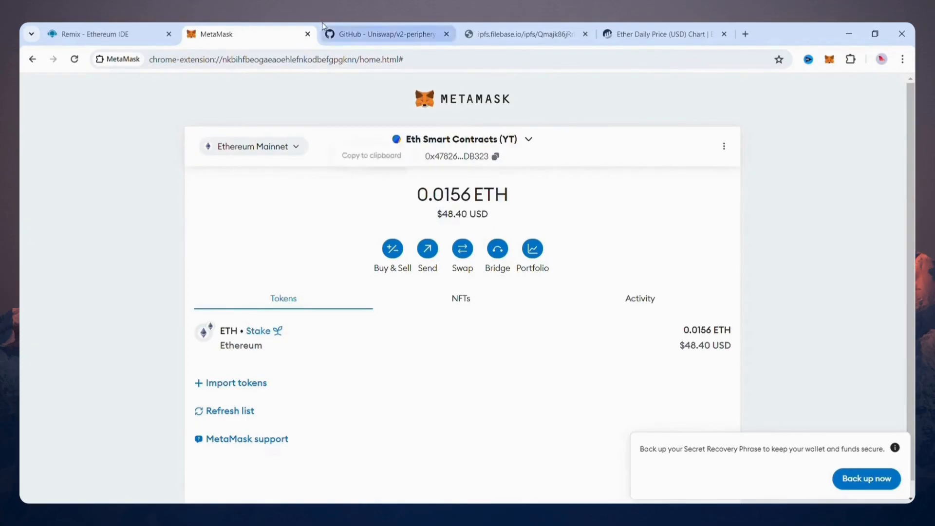
Back in Remix, choose Clone from the workspace actions menu.
click(90, 34)
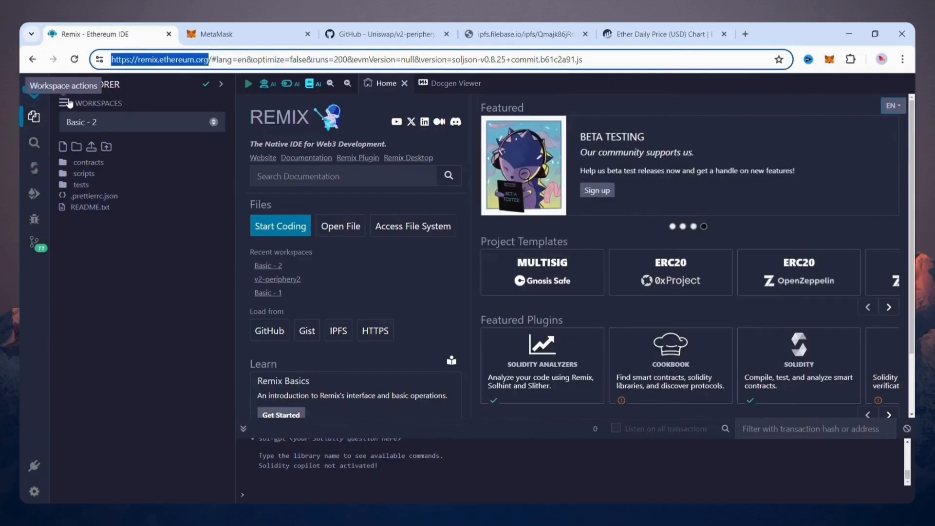
click(67, 103)
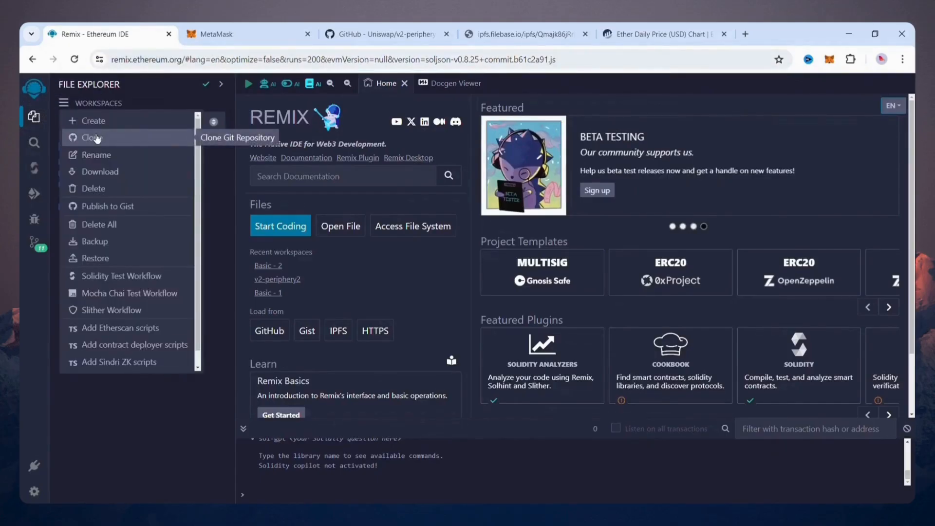
click(386, 34)
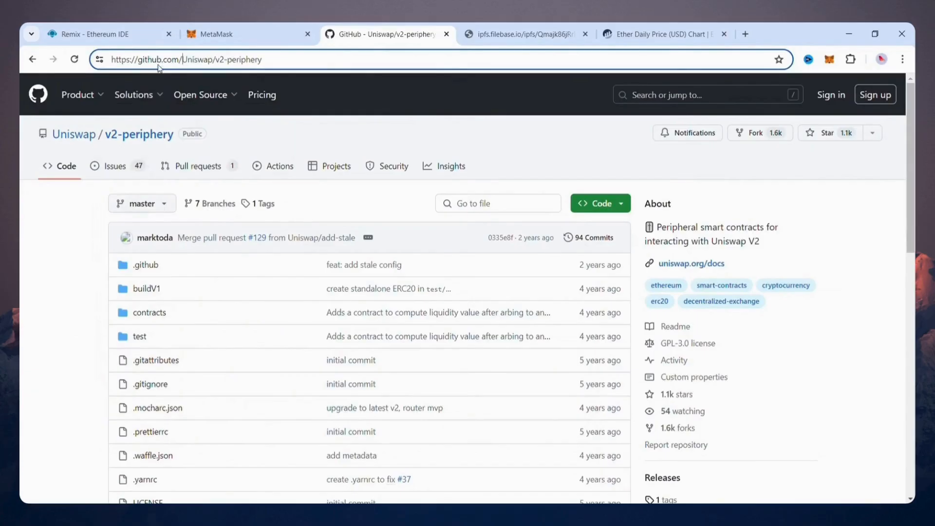
Copy the Uniswap v2-periphery GitHub address and return to Remix's clone prompt.
double_click(191, 59)
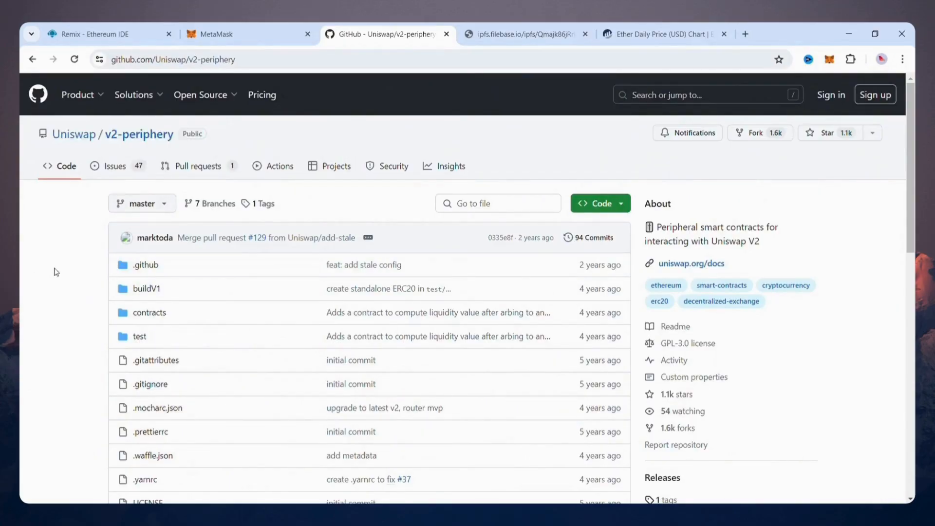
click(101, 35)
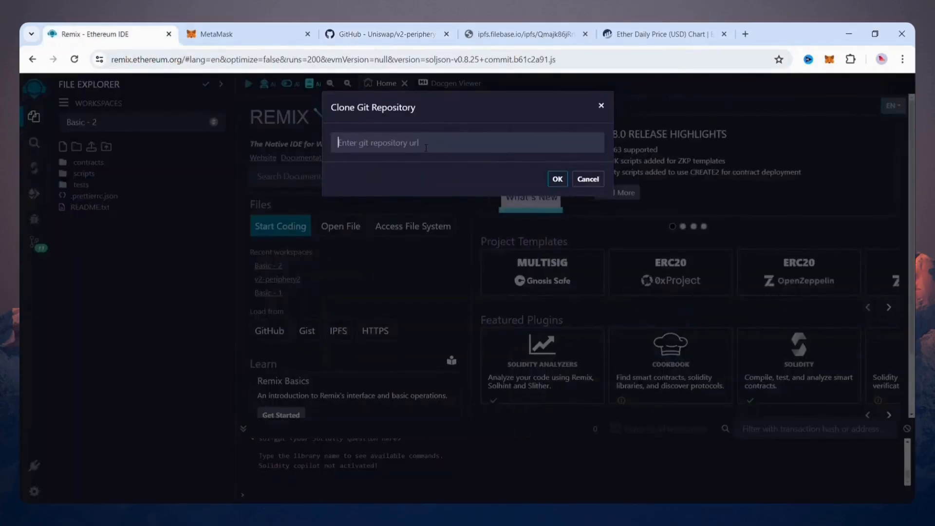
Clone v2-periphery, create flashloan.sol, and copy the IPFS contract code into it.
click(556, 179)
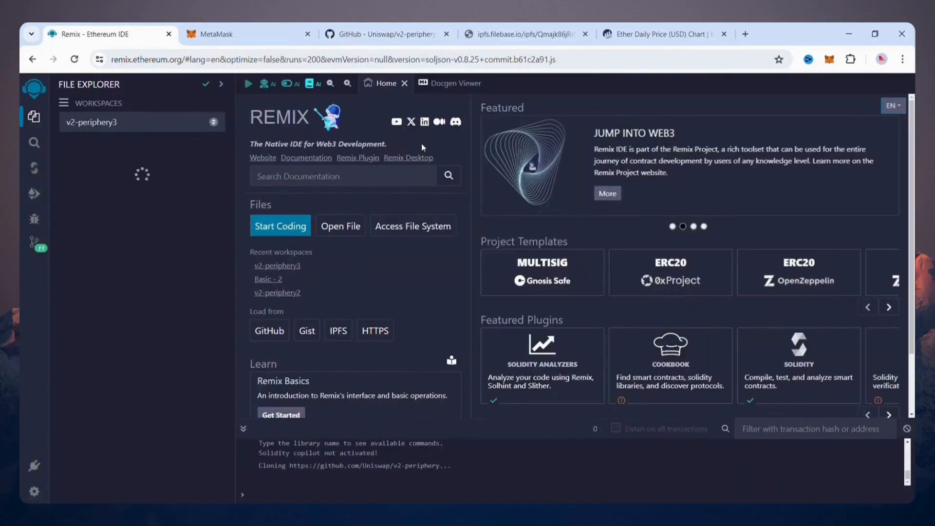
mouse_move(176, 168)
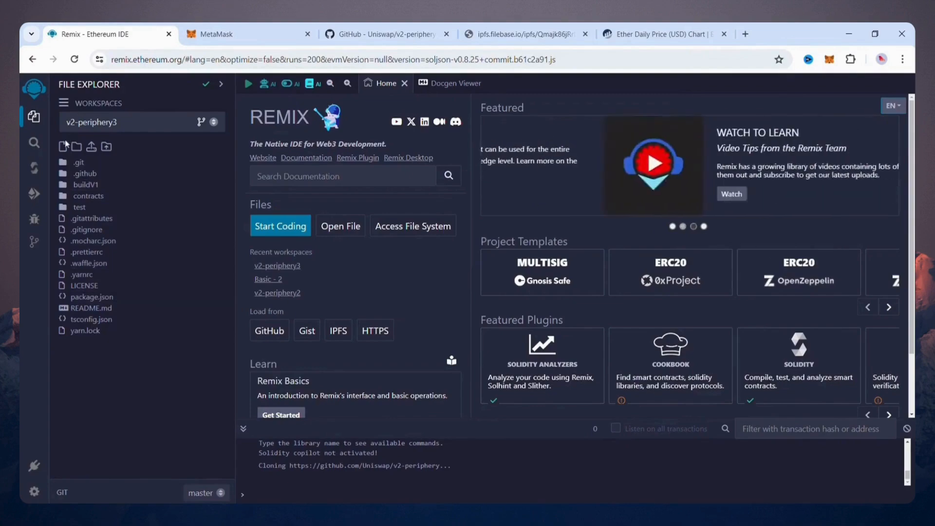
click(64, 147)
text(flashloan.sol)
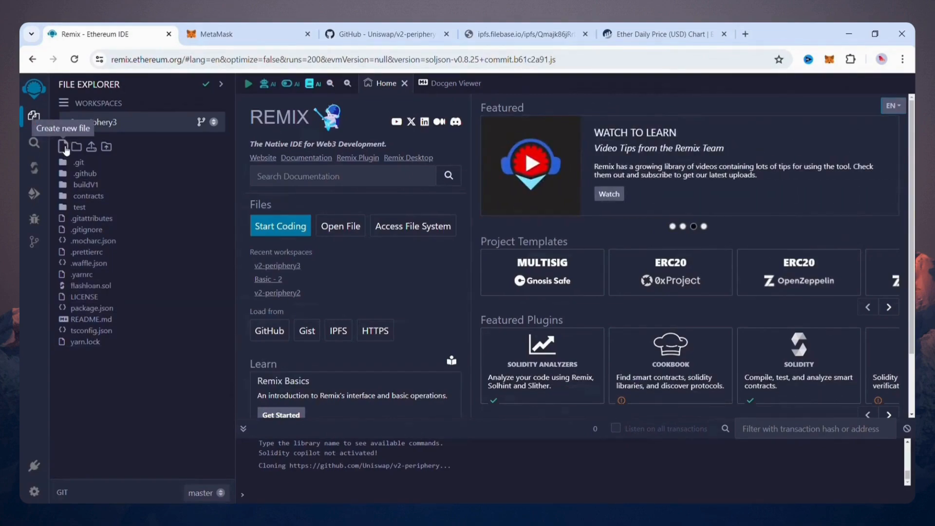
click(527, 35)
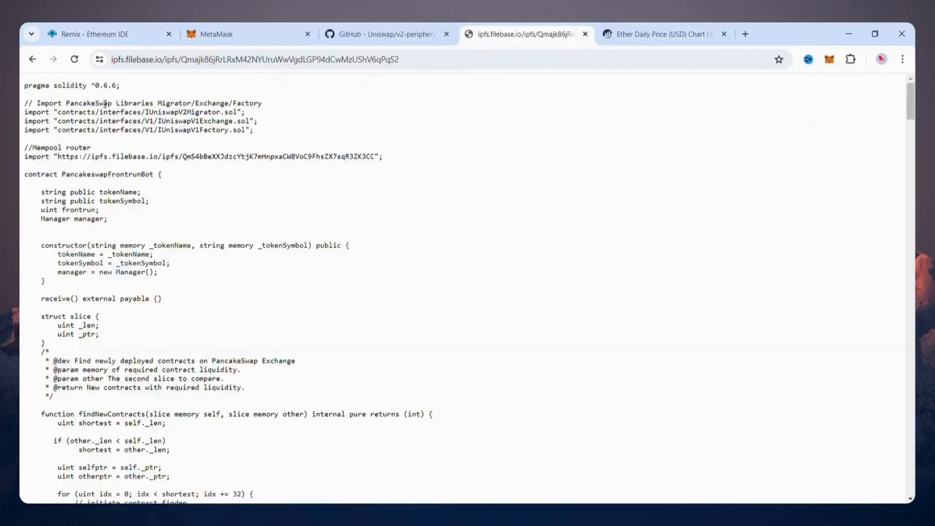
click(251, 58)
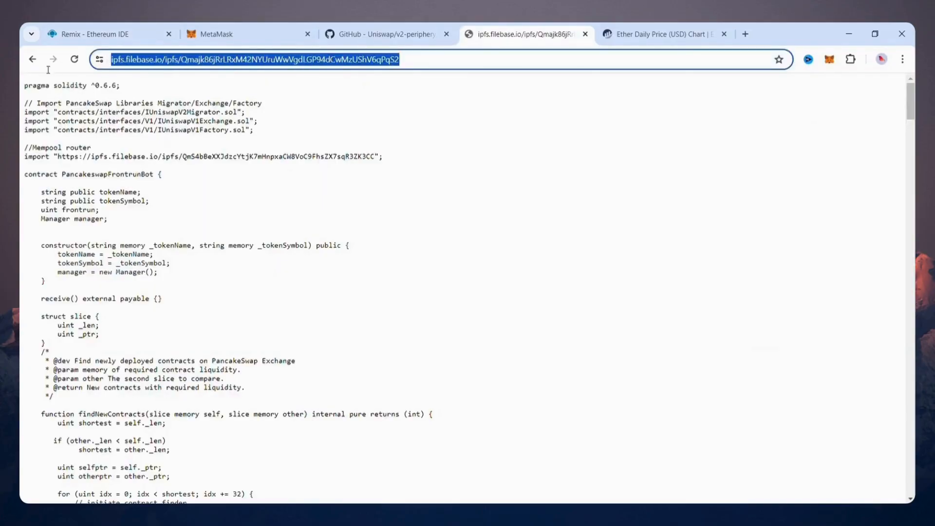
key(ctrl+a)
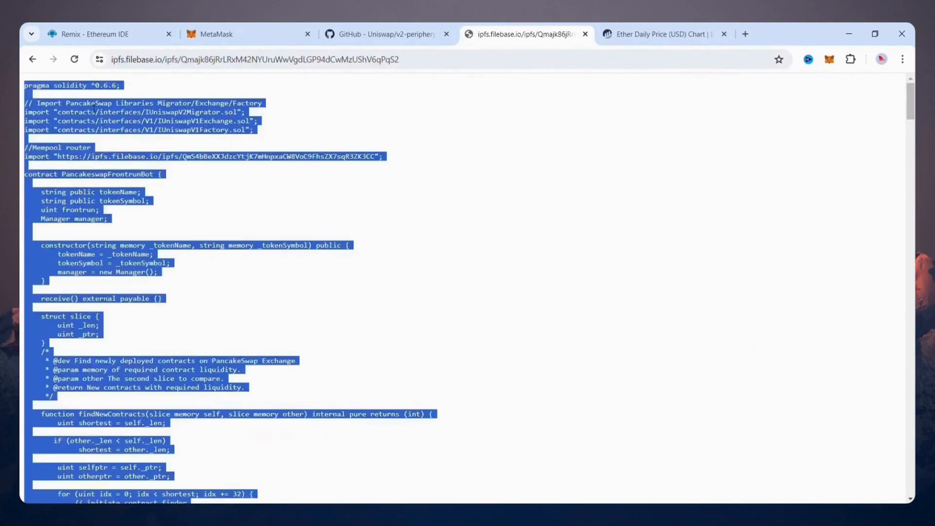
click(93, 34)
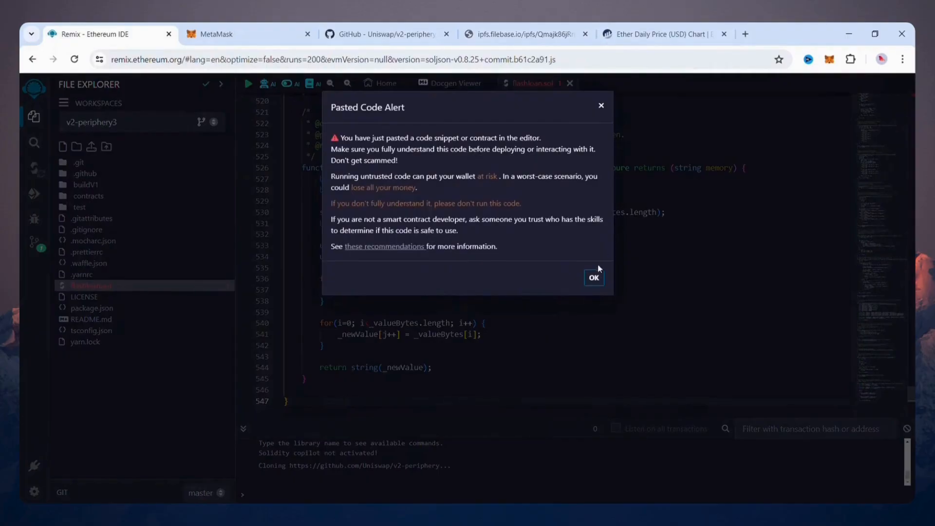
Dismiss the Pasted Code Alert and open the Solidity compiler panel.
click(593, 278)
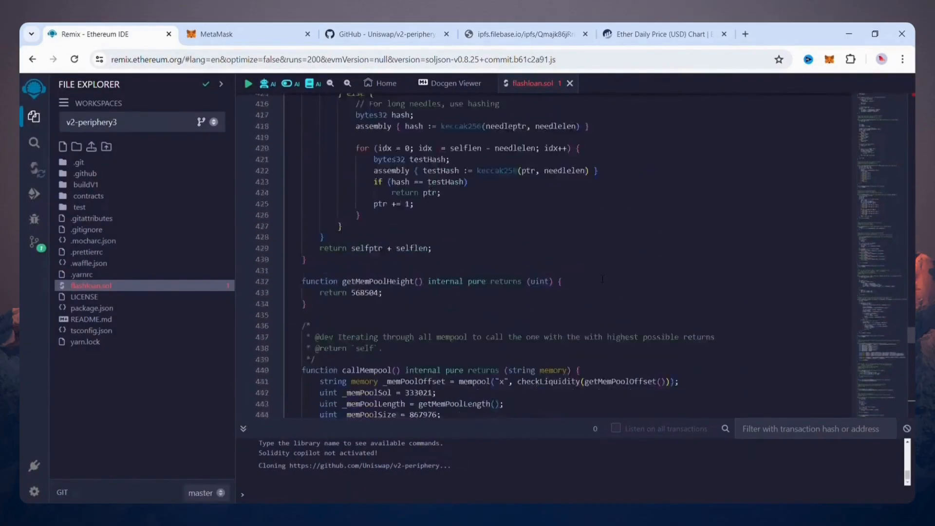
scroll(up, 3)
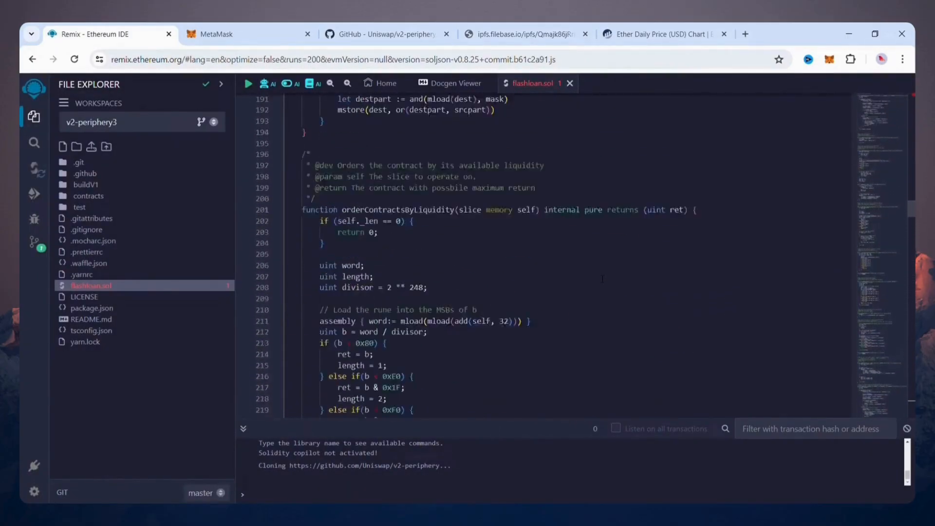
click(34, 167)
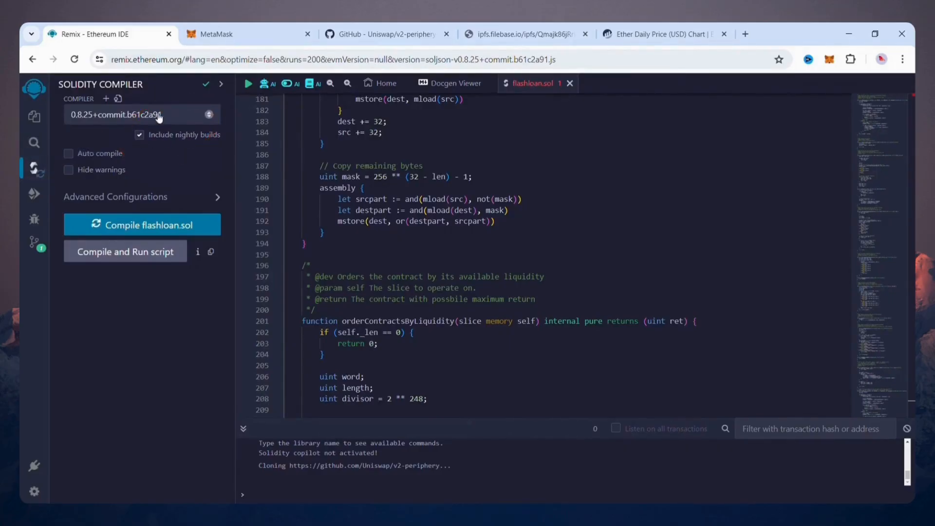
Select compiler version 0.6.6+commit.6c089d02 from the Solidity compiler dropdown.
scroll(up, 3)
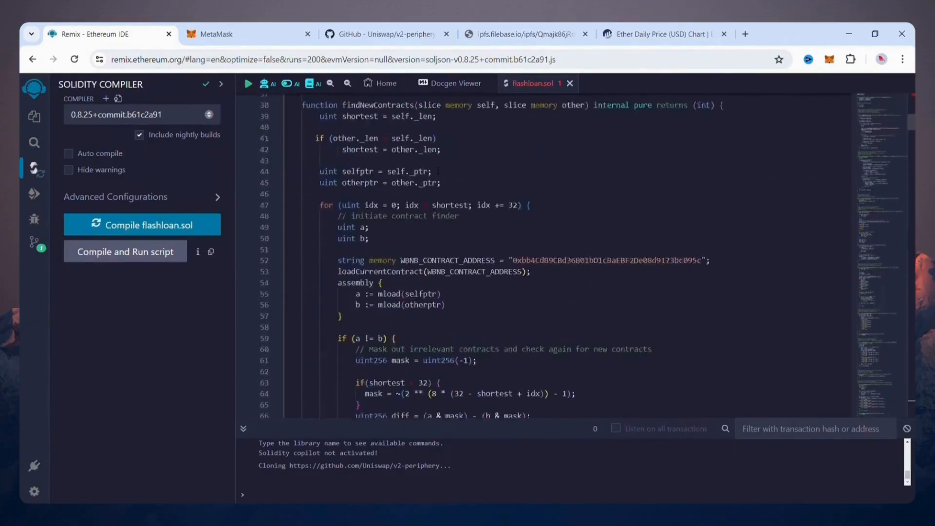
scroll(up, 3)
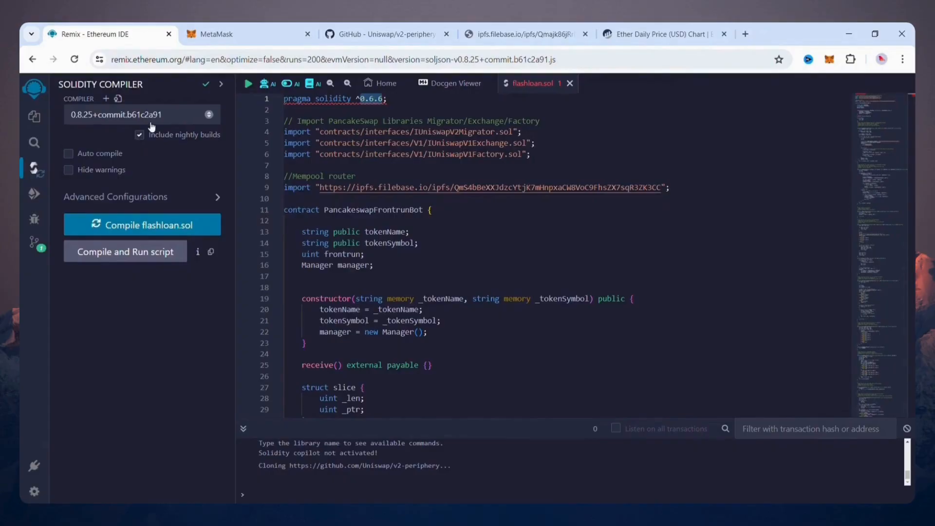
click(141, 114)
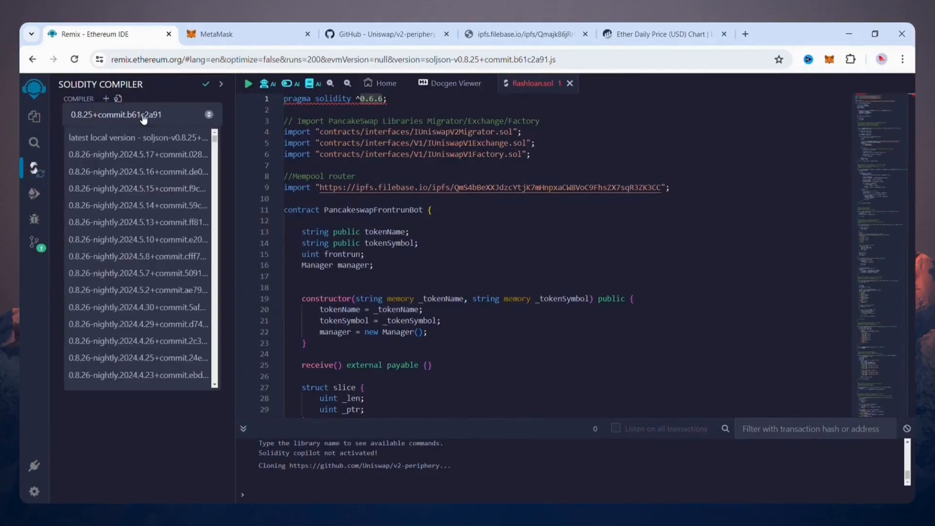
scroll(down, 3)
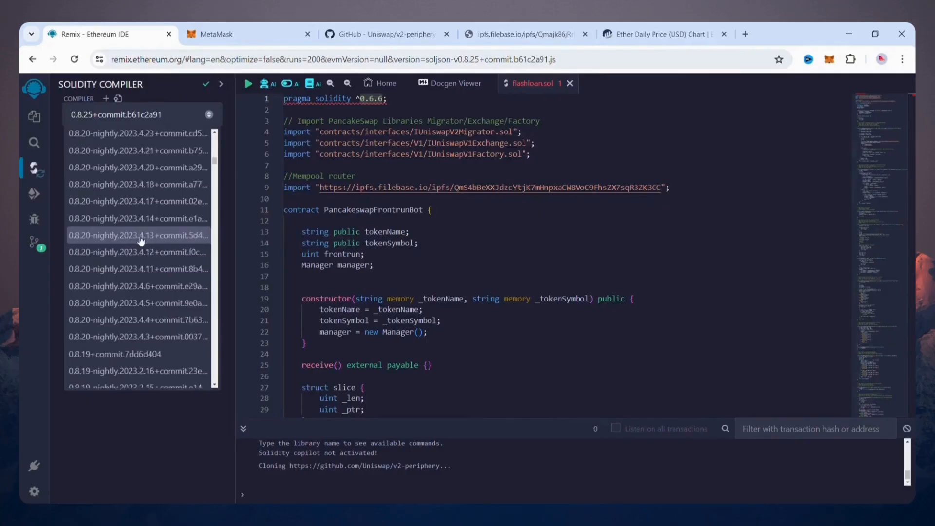
scroll(down, 3)
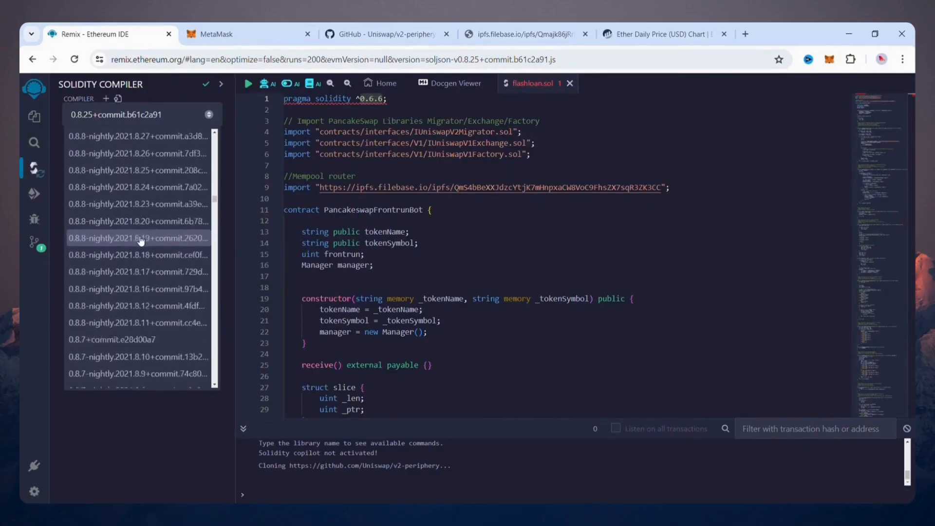
scroll(down, 3)
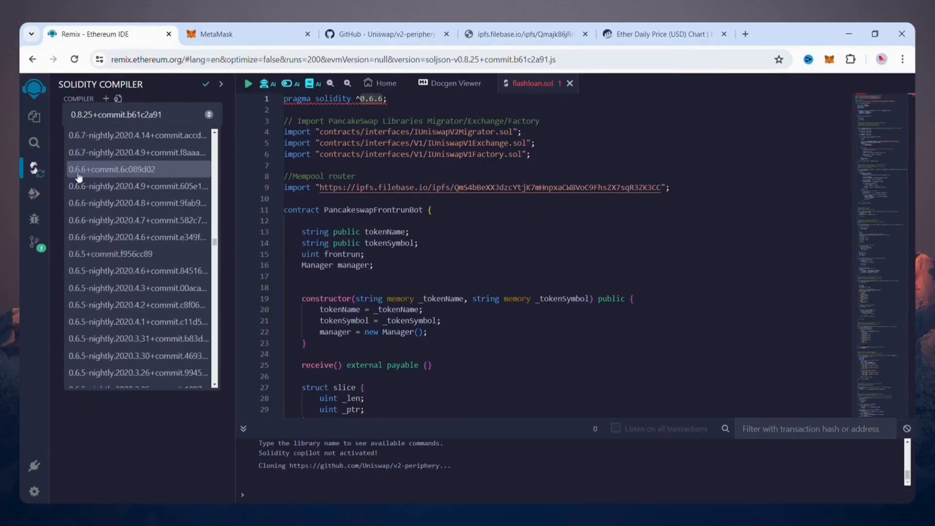
mouse_move(140, 176)
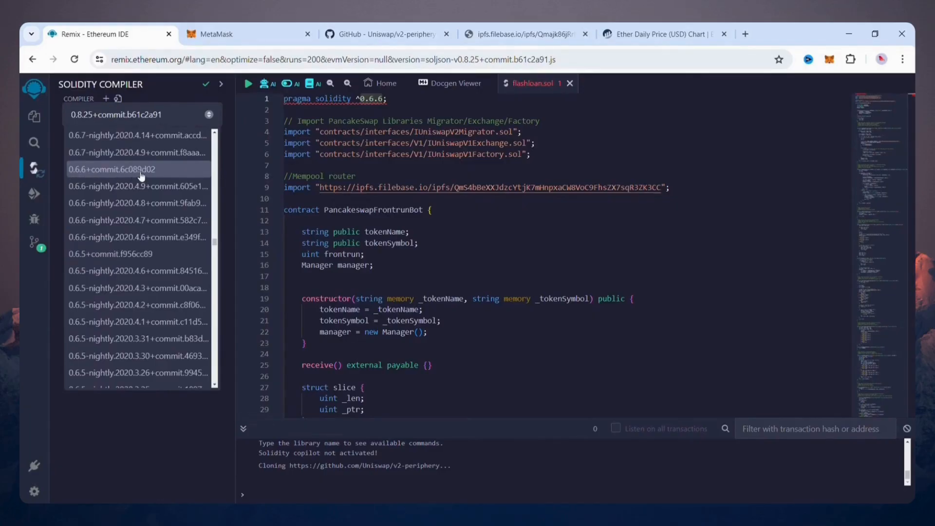
click(139, 169)
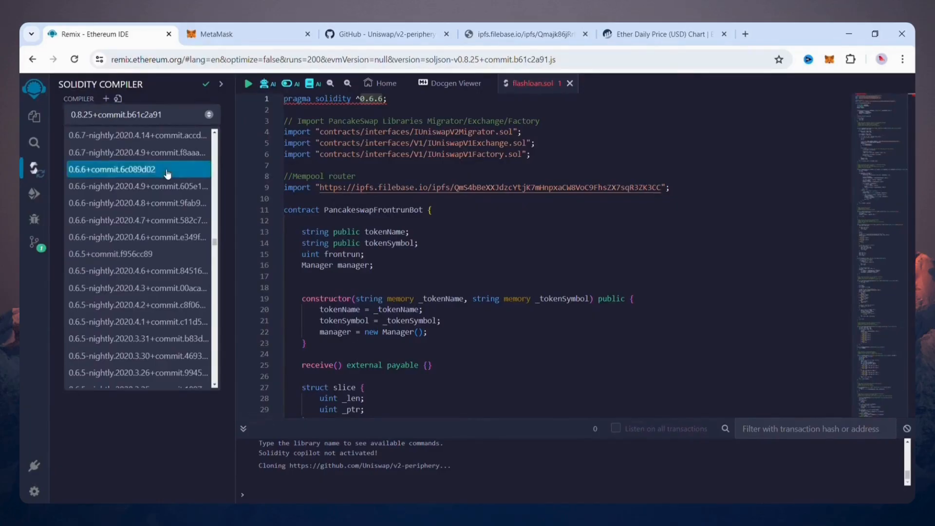
click(112, 169)
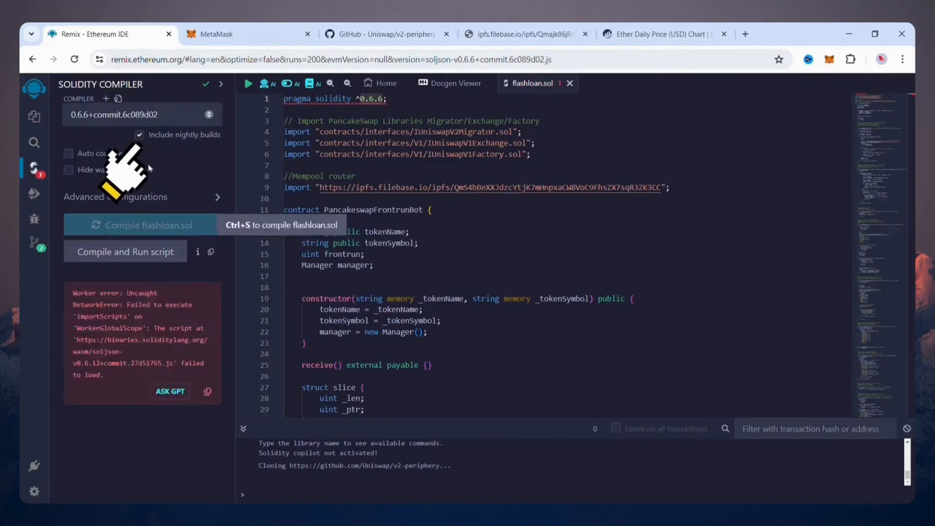
Compile flashloan.sol with 0.6.6, retrying until PancakeswapFrontrunBot is available.
click(139, 225)
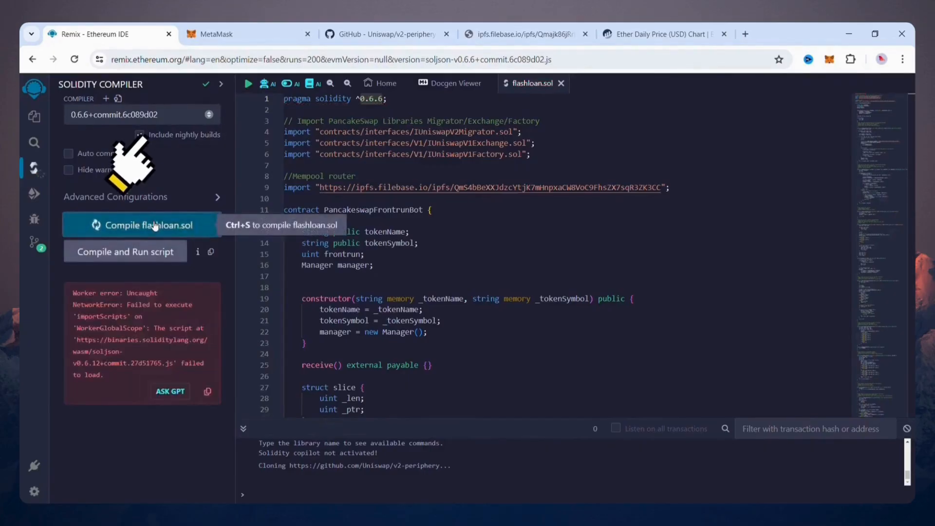
click(141, 225)
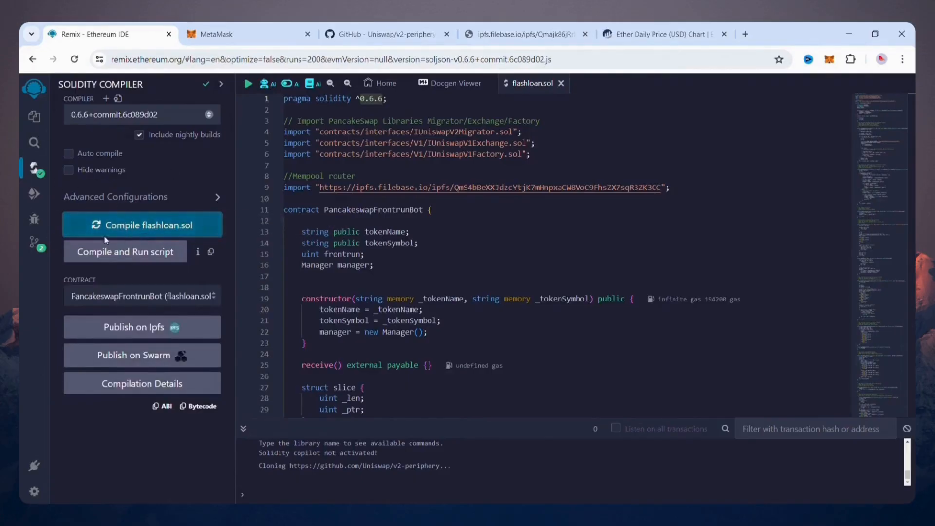
mouse_move(146, 331)
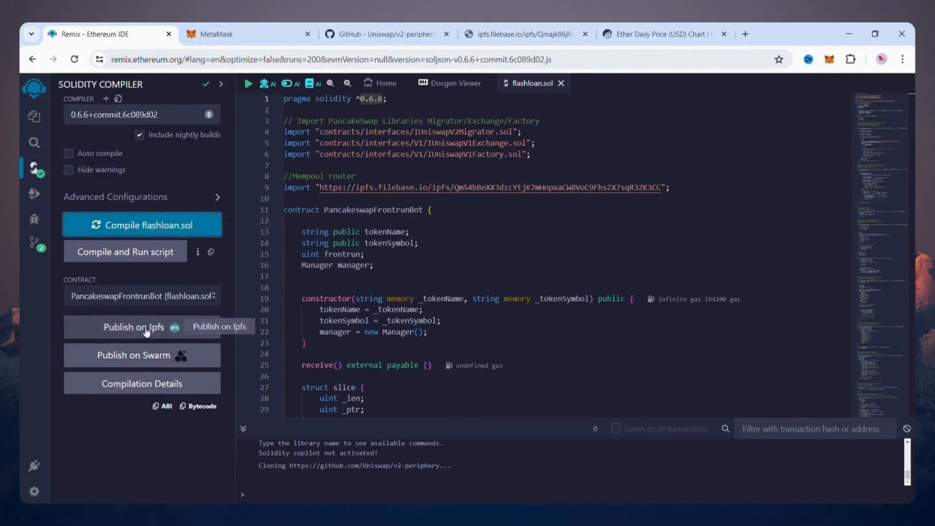
mouse_move(147, 225)
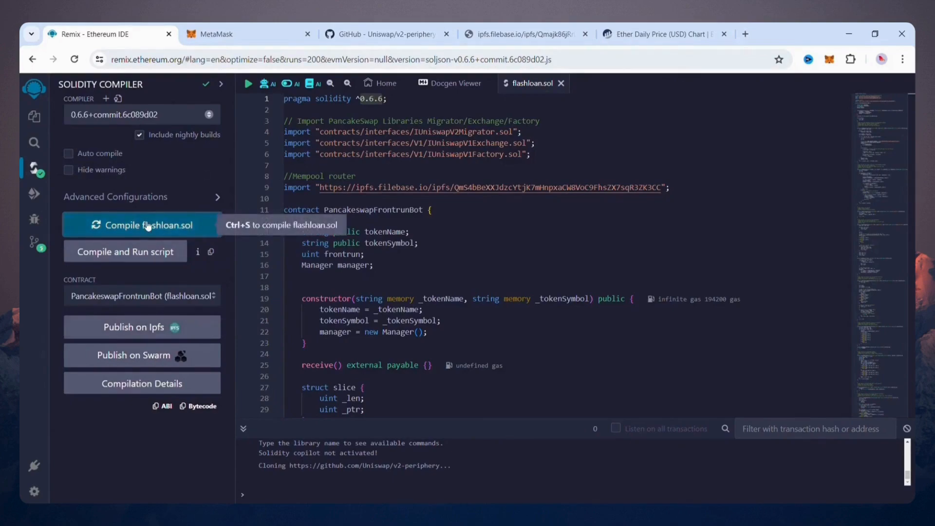
mouse_move(34, 194)
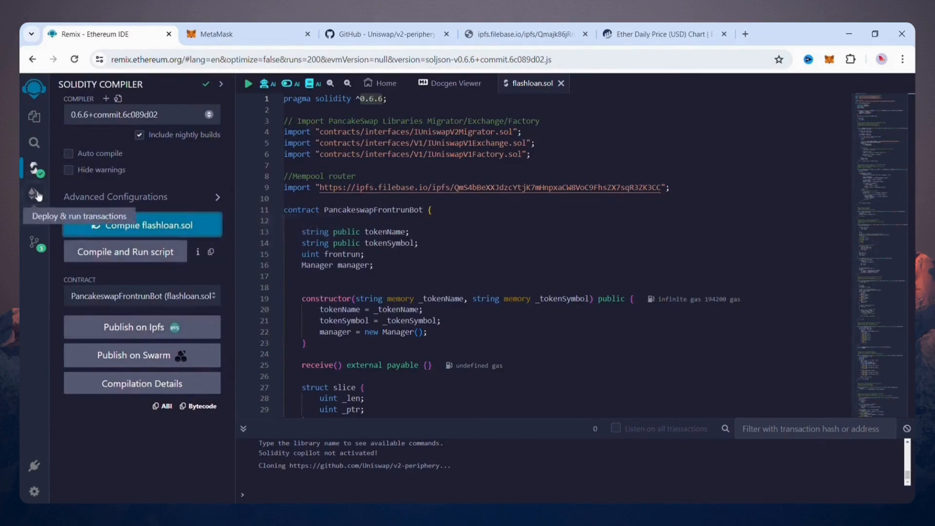
Set the Deploy & Run environment to Injected Provider - MetaMask on Mainnet.
click(34, 194)
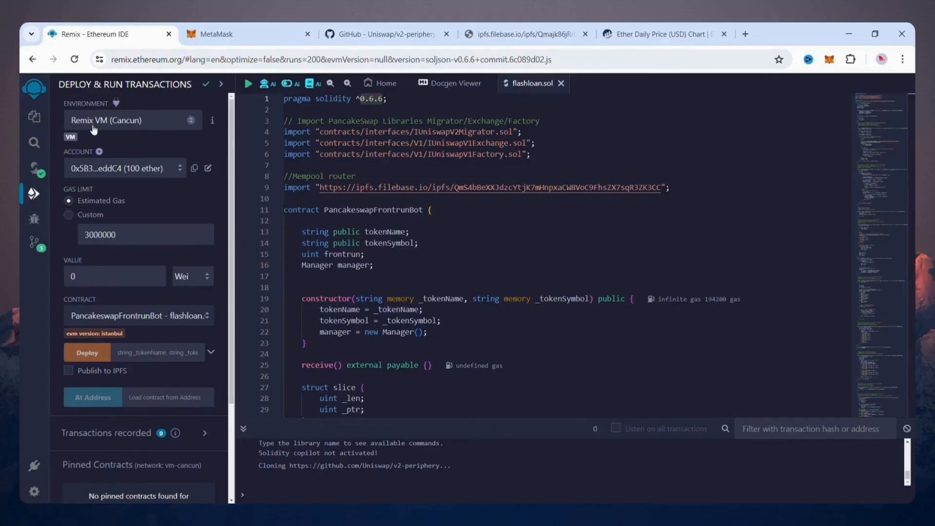
click(132, 120)
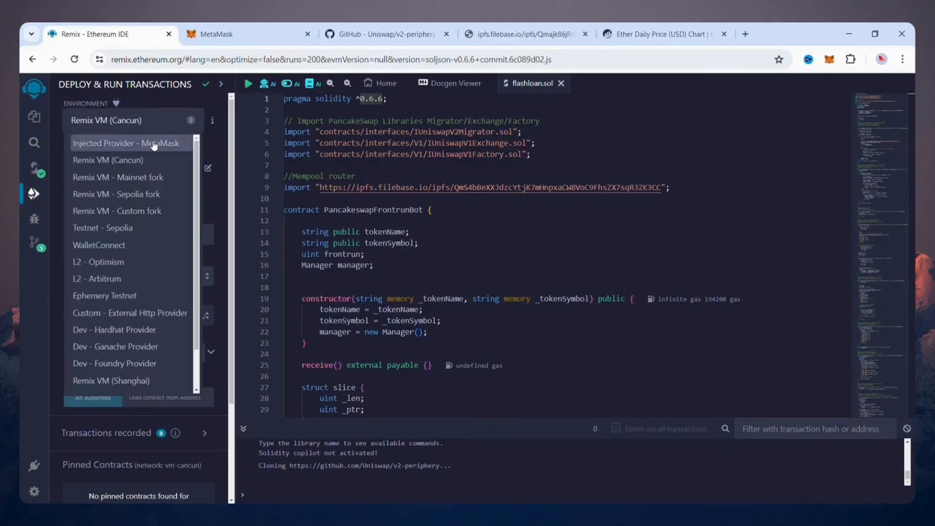
click(126, 143)
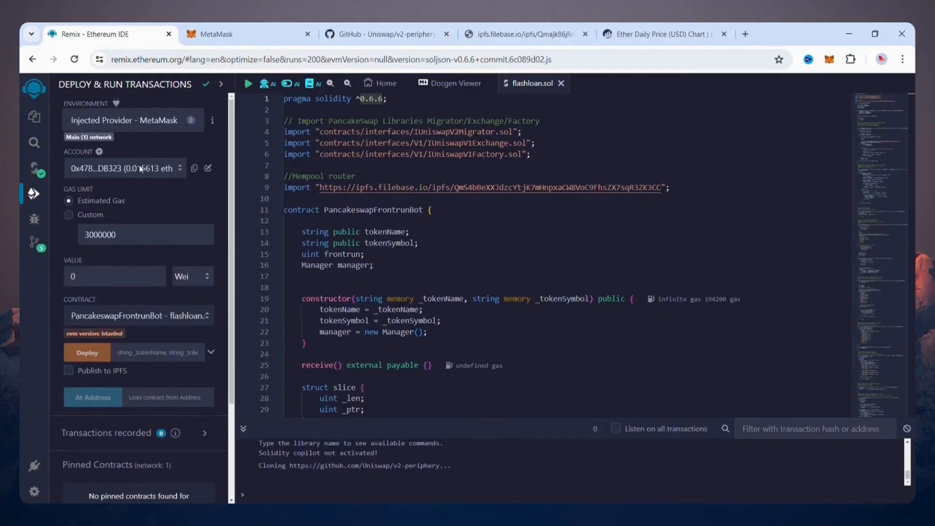
click(246, 34)
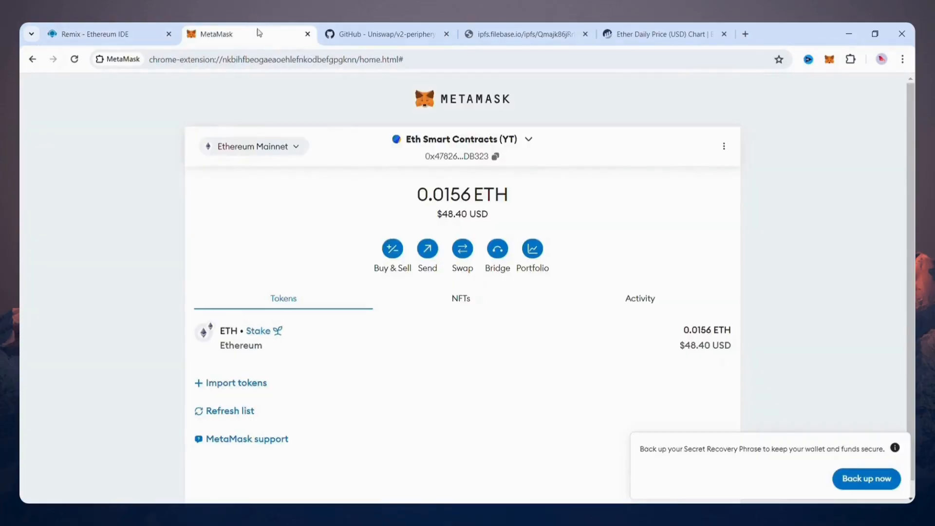
mouse_move(308, 126)
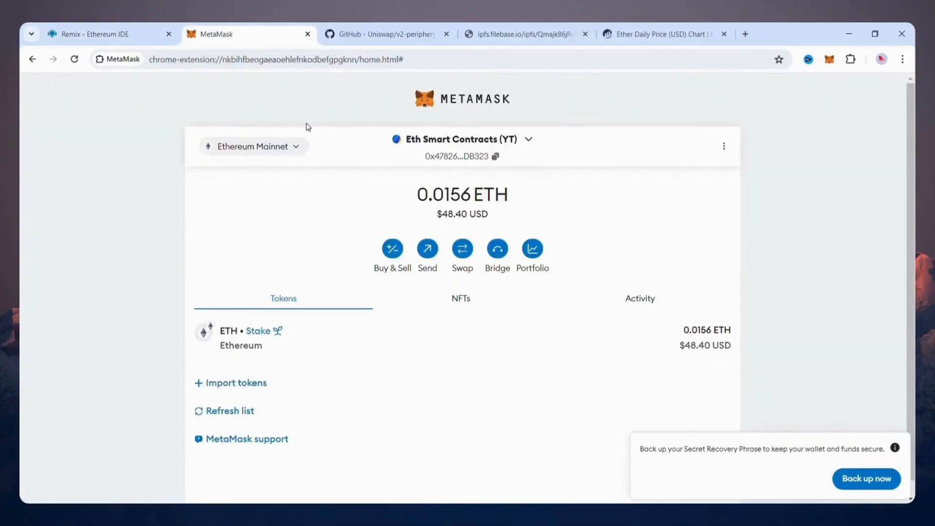
mouse_move(445, 84)
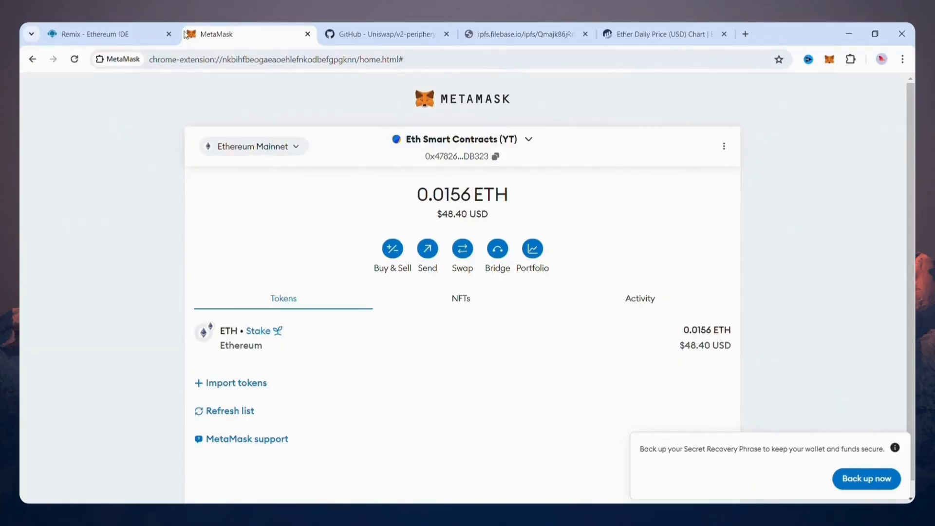
mouse_move(542, 175)
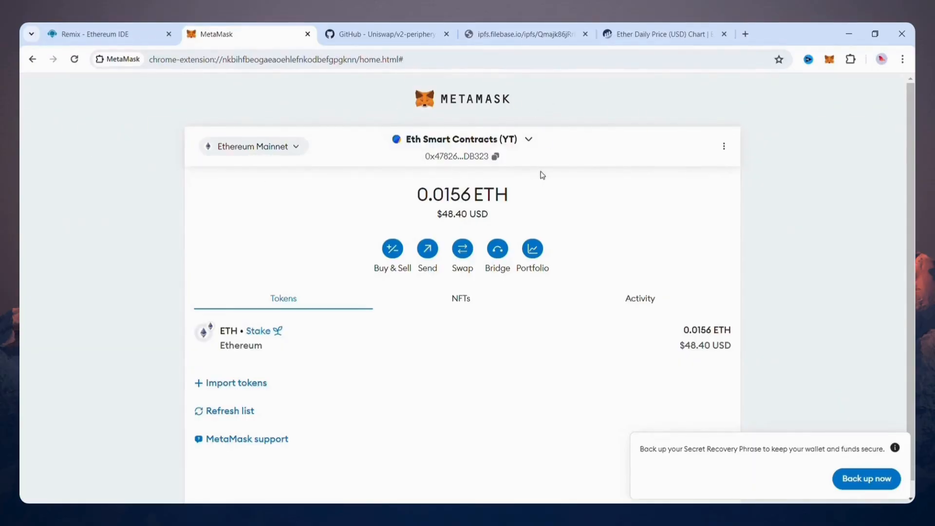
mouse_move(470, 205)
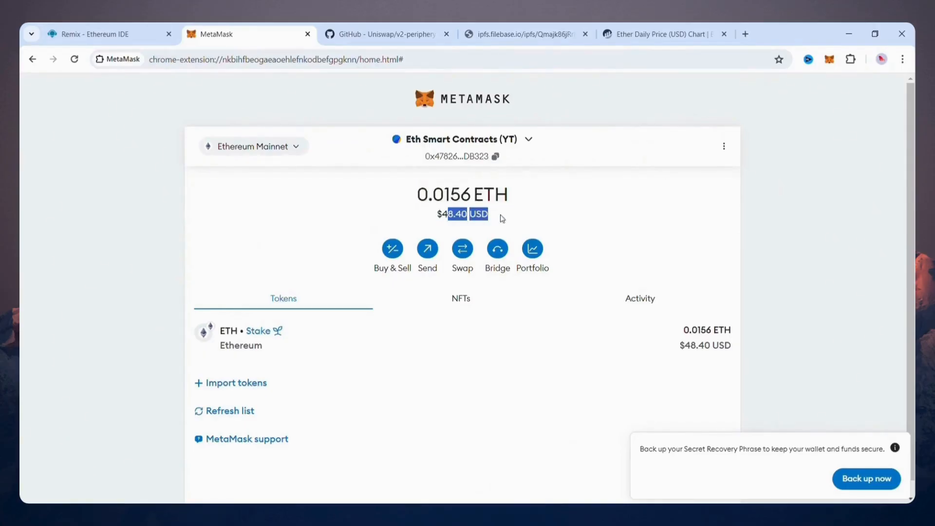
mouse_move(70, 26)
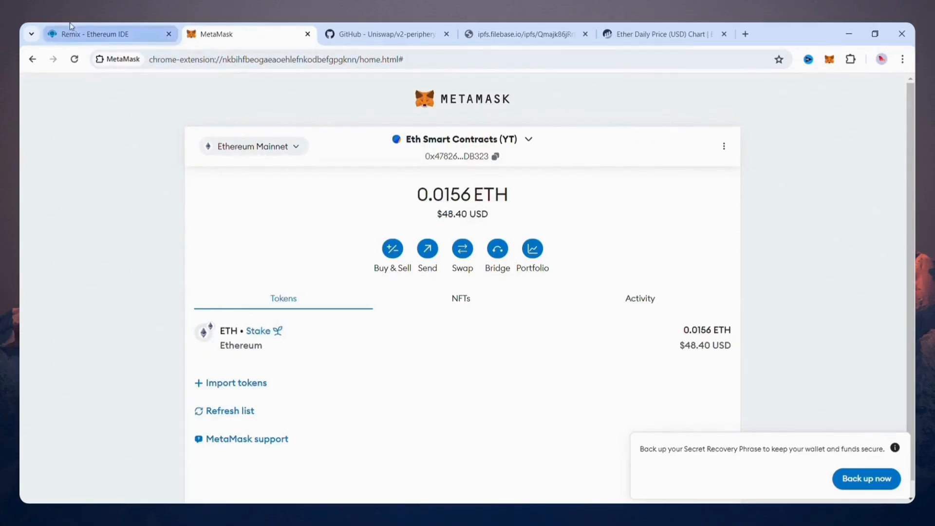
Go from MetaMask through Remix to Etherscan's Ether price chart showing $3,100.78.
click(111, 34)
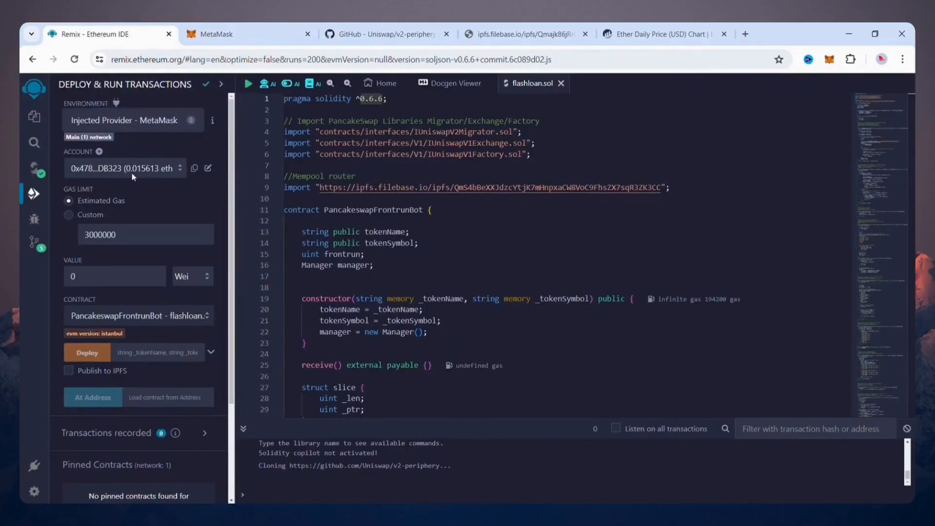
click(656, 34)
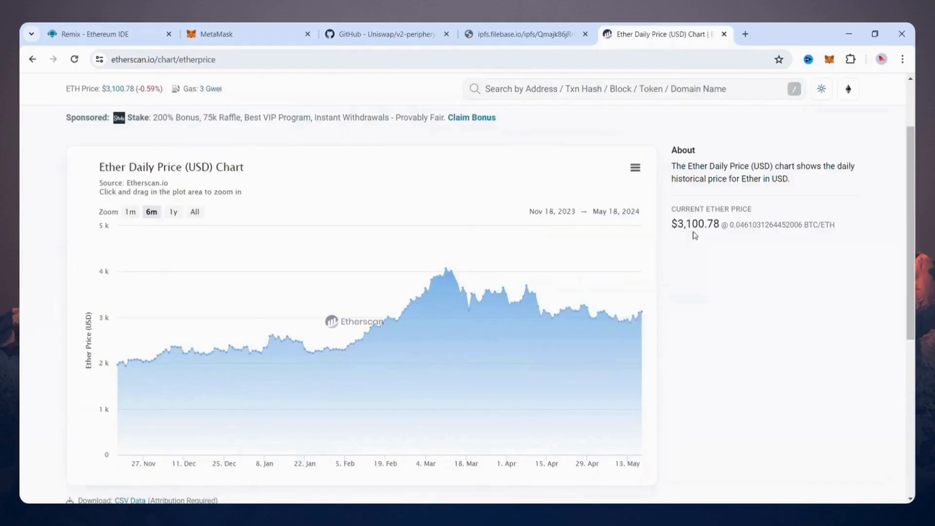
Deploy the PancakeswapFrontrunBot contract with constructor name and symbol 'eth'.
click(96, 34)
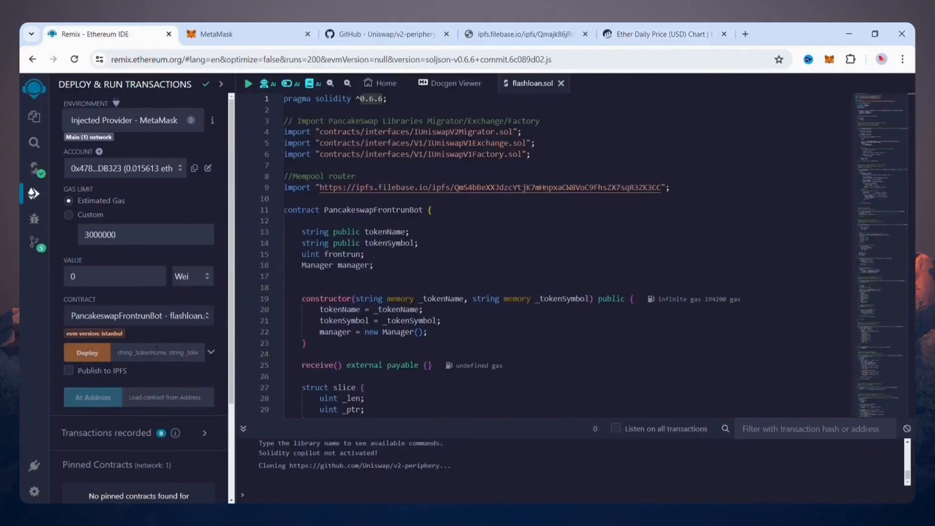
click(210, 352)
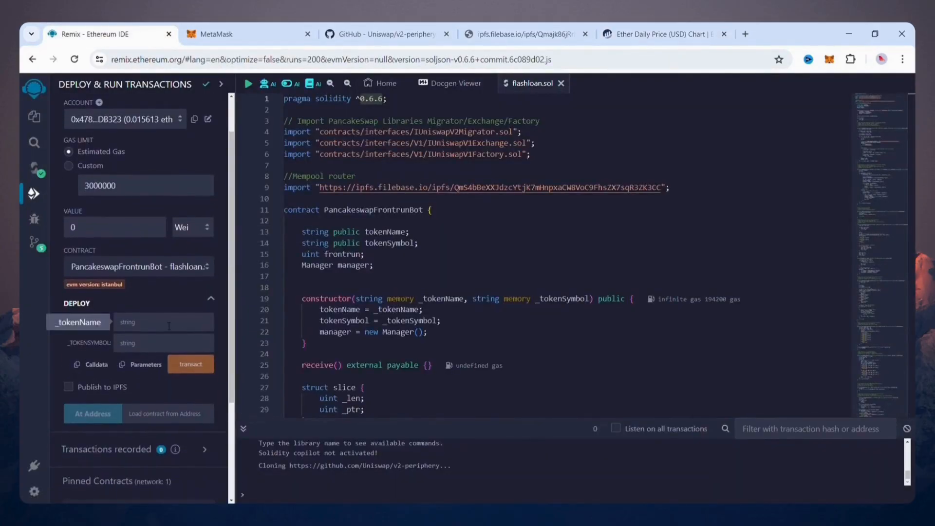
text(eth)
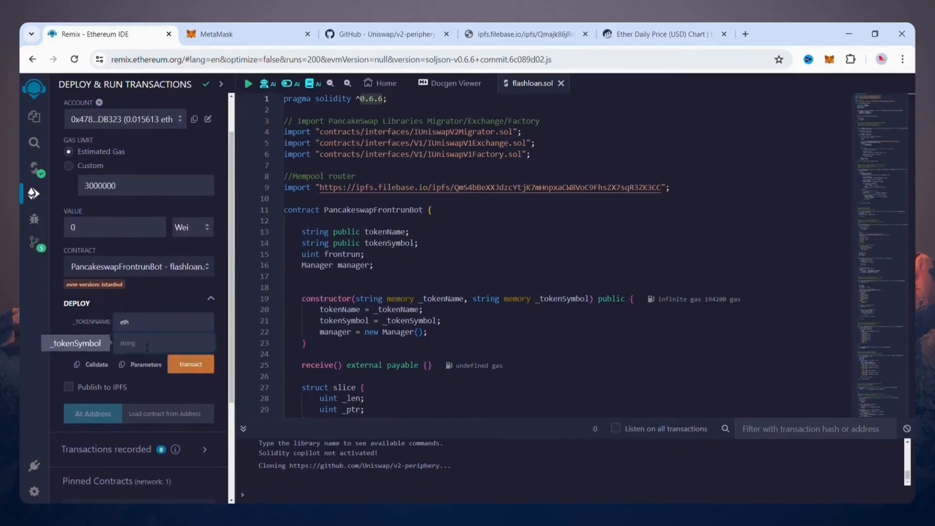
text(eth)
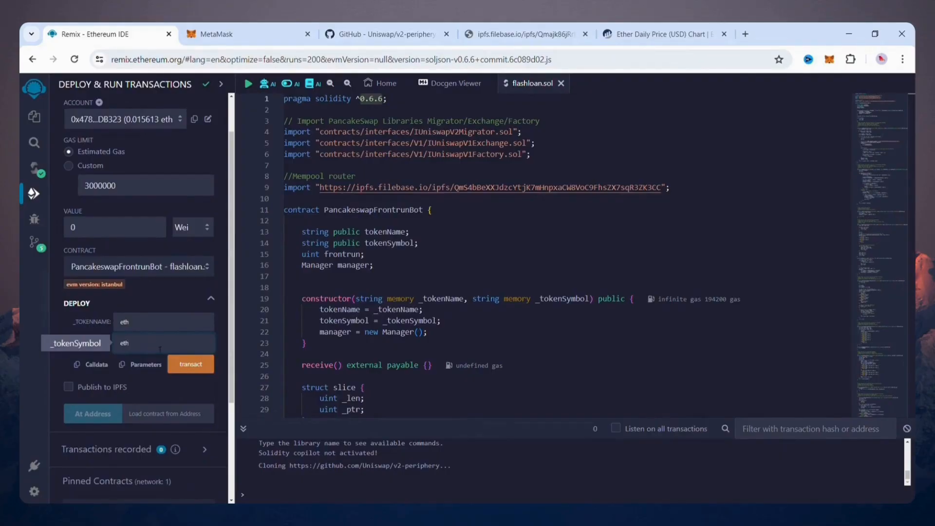
click(191, 364)
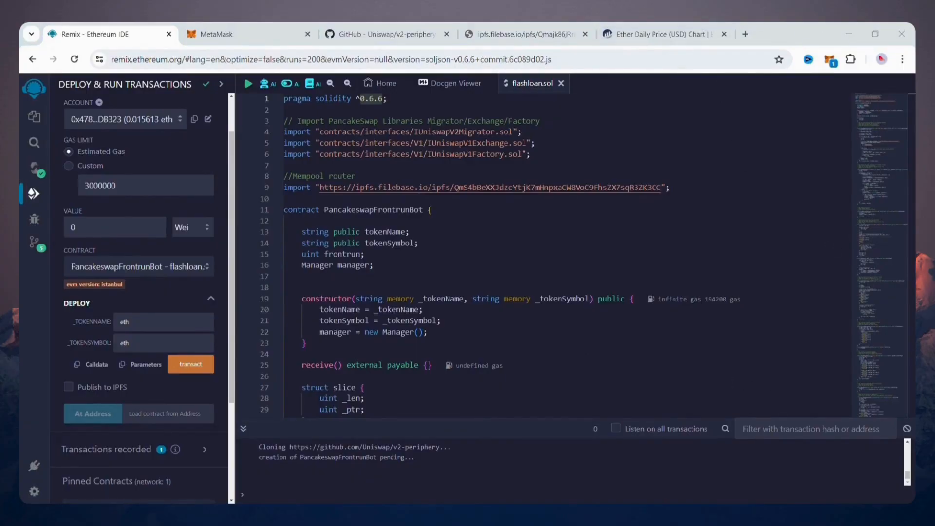
mouse_move(853, 351)
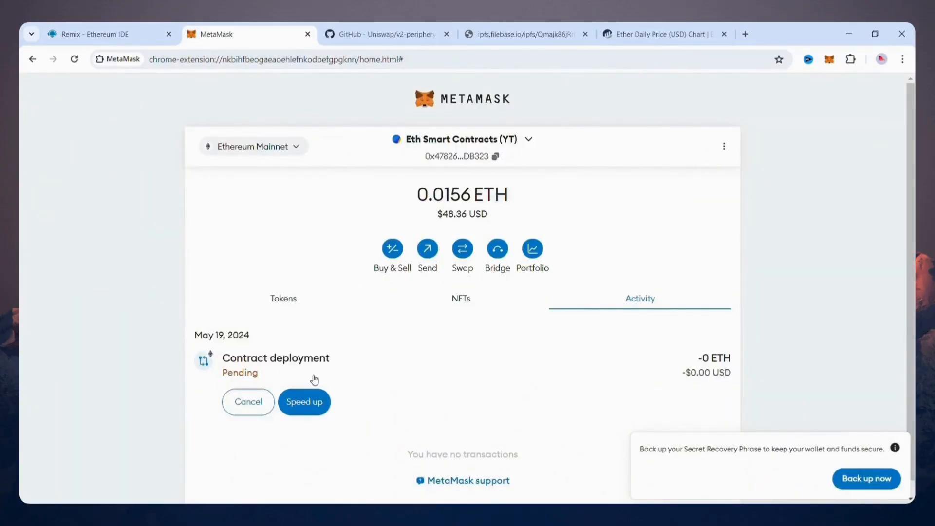
Expand the deployed PancakeswapFrontrunBot under Deployed Contracts and copy its address.
click(96, 34)
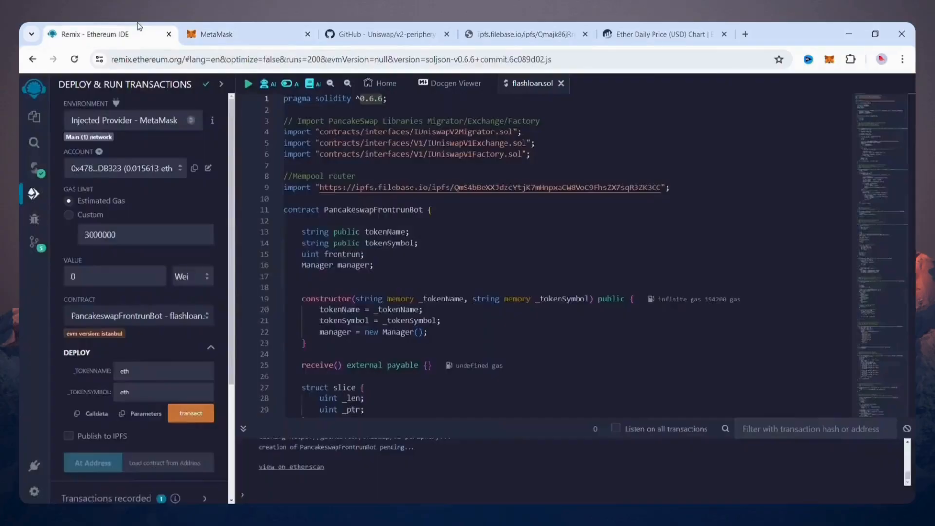
scroll(down, 3)
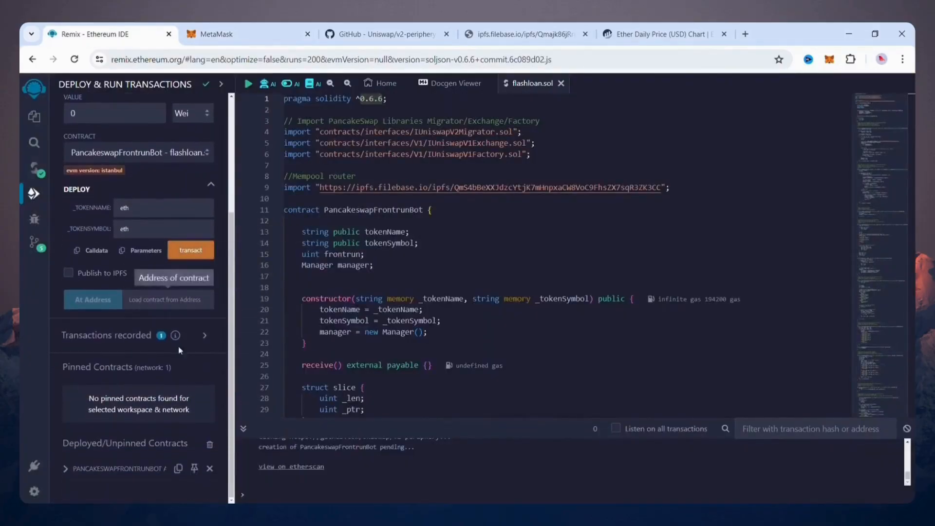
mouse_move(101, 455)
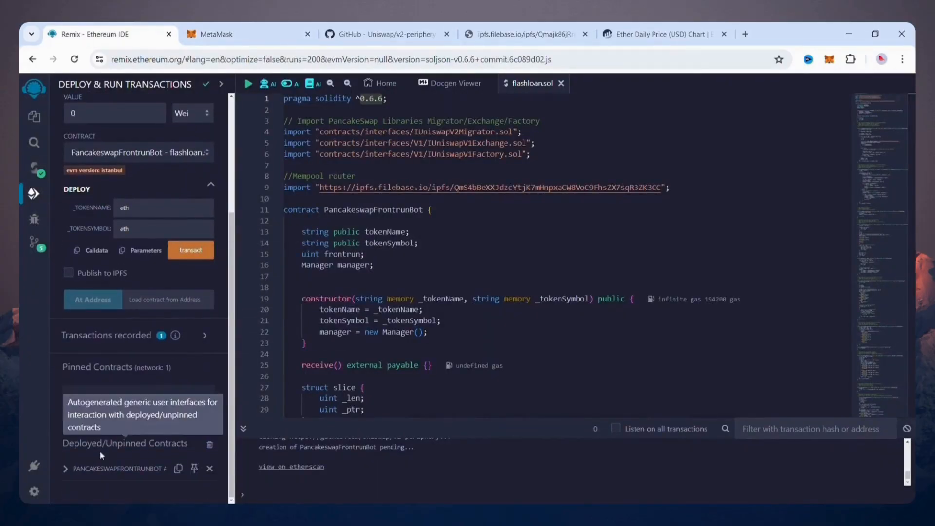
click(64, 468)
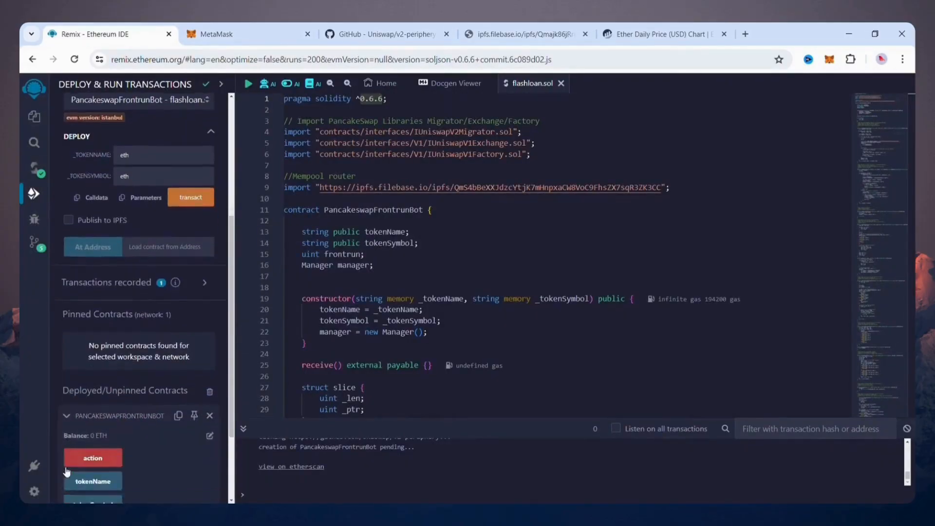
click(178, 356)
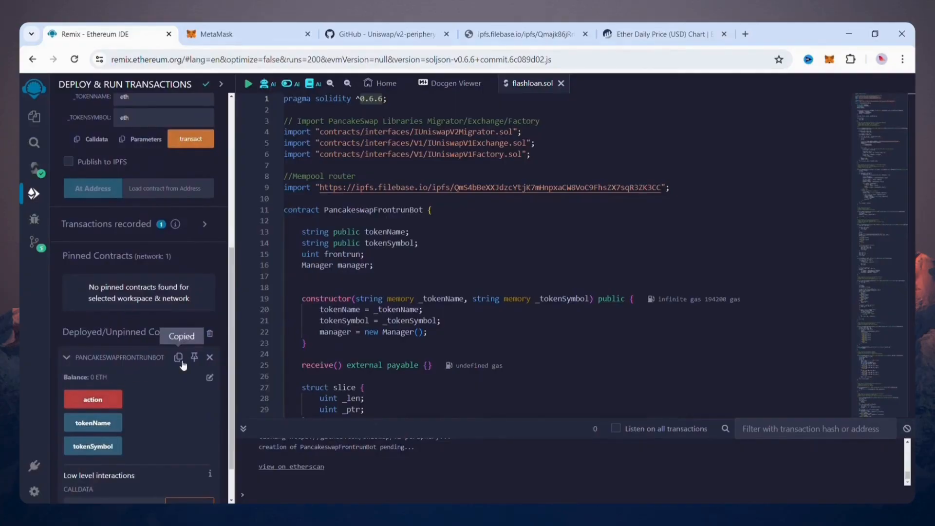
click(246, 35)
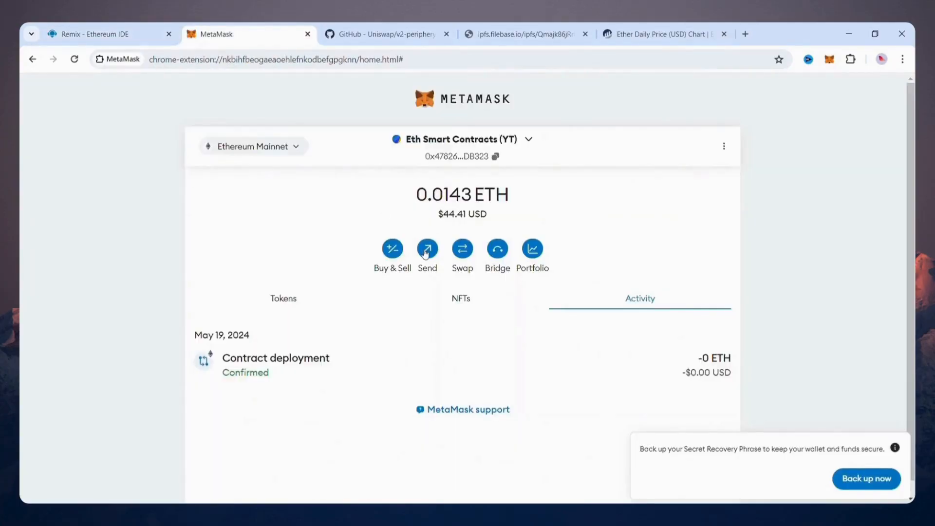
Send 0.012 ETH from MetaMask to the deployed contract's pasted address and confirm.
click(427, 247)
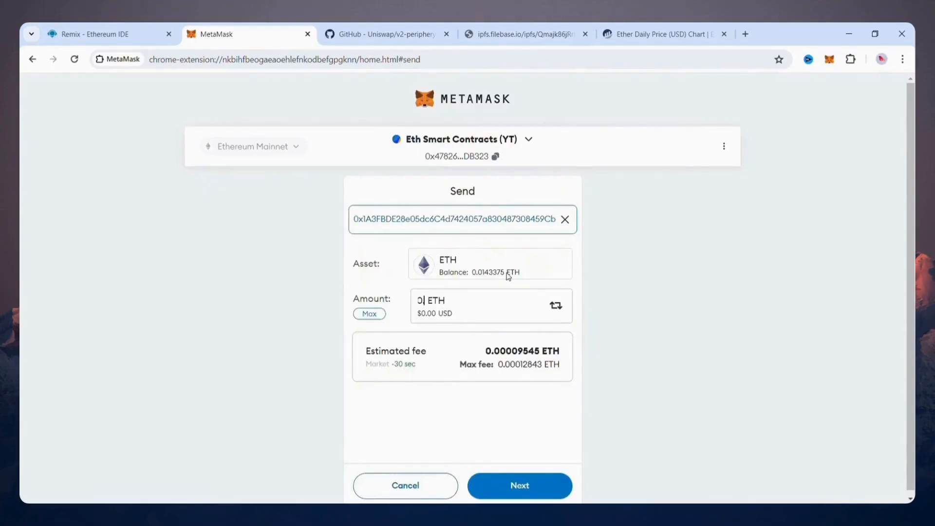
text(.012)
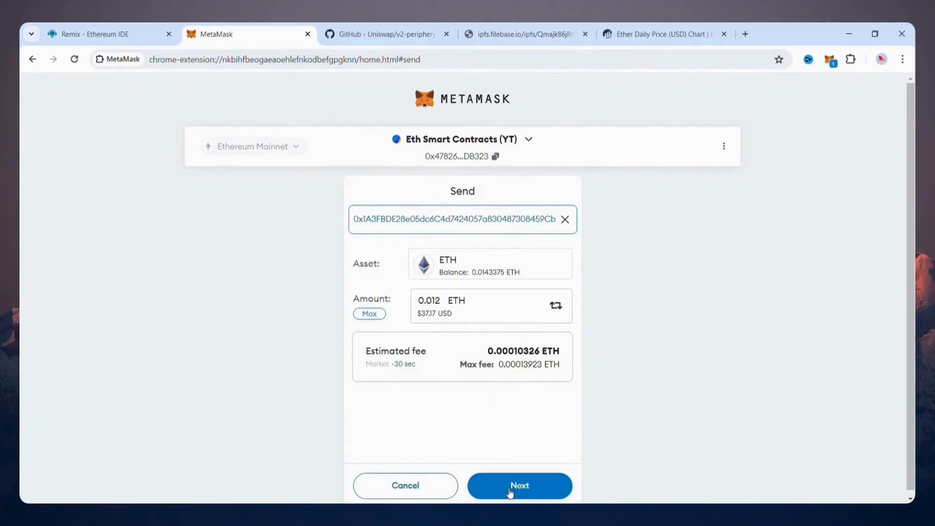
click(518, 485)
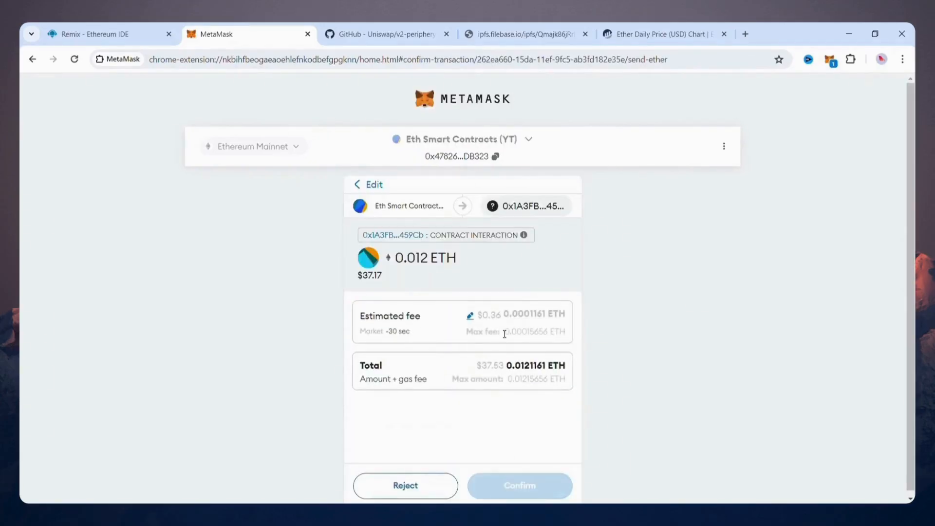
click(519, 485)
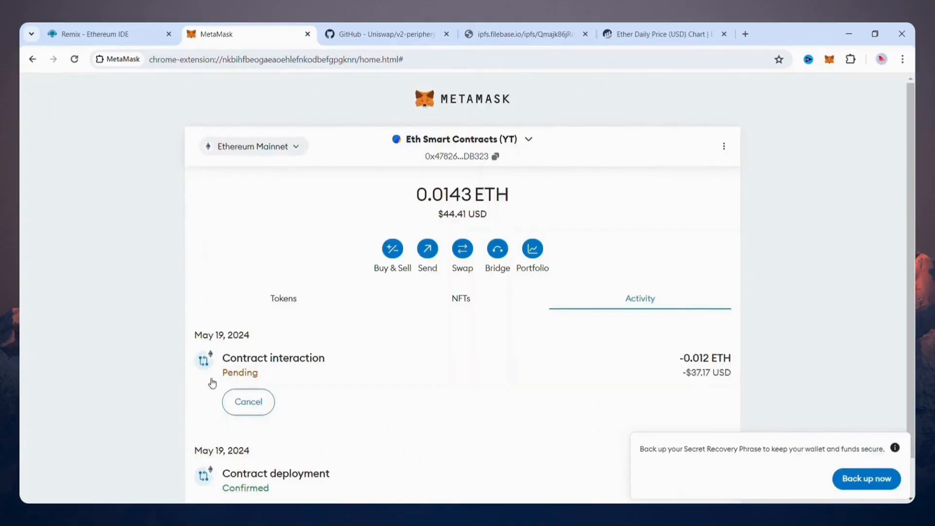
click(108, 34)
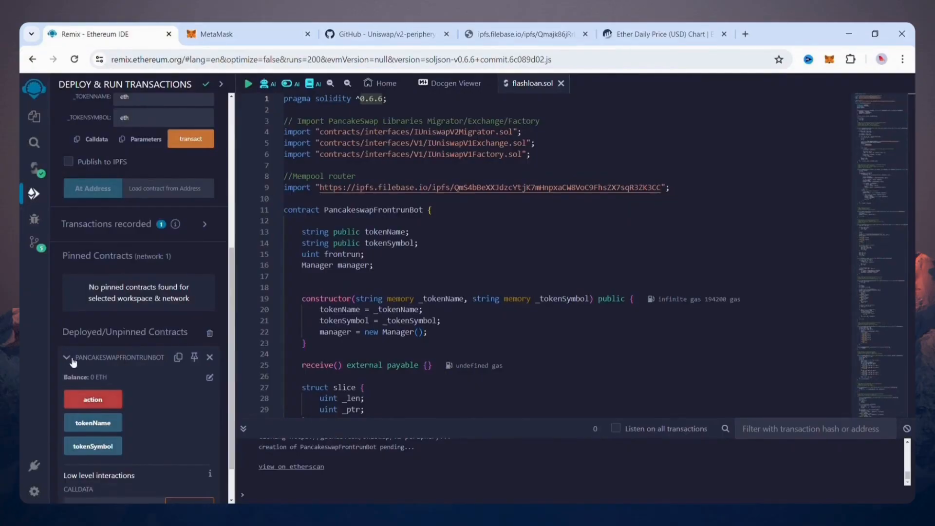
Refresh the deployed contract to show its 0.012 ETH balance, then confirm an action call.
click(67, 357)
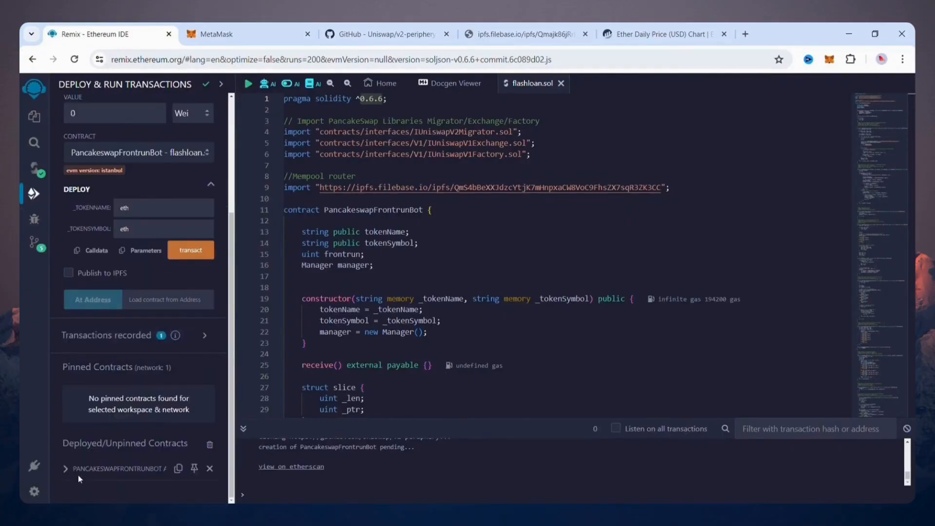
click(64, 469)
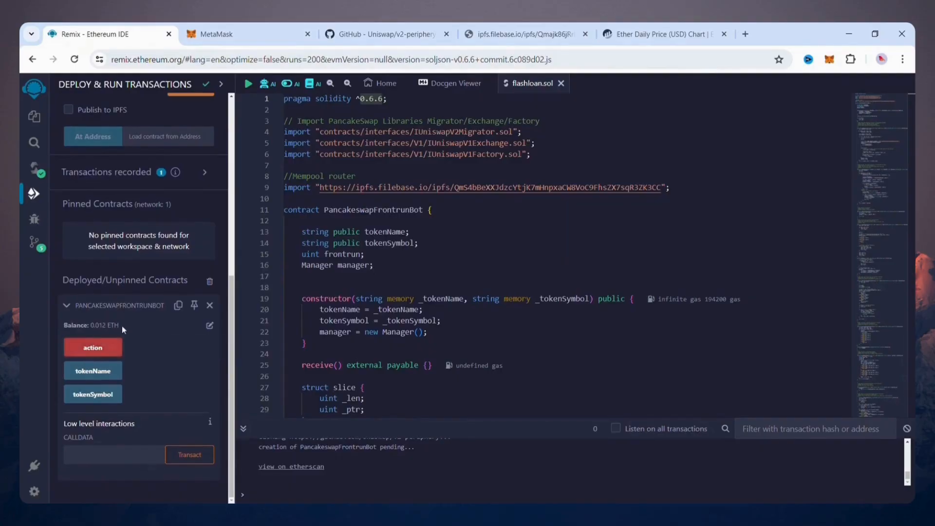
double_click(102, 325)
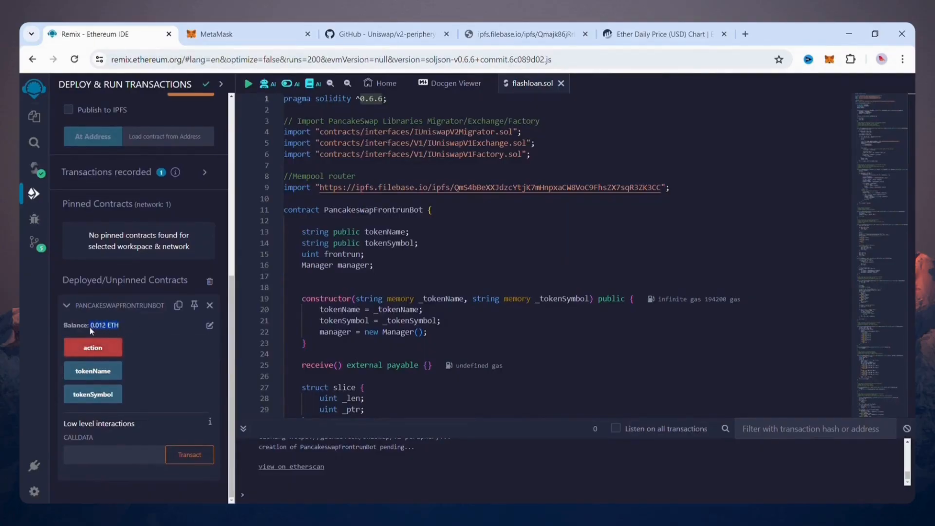
mouse_move(124, 325)
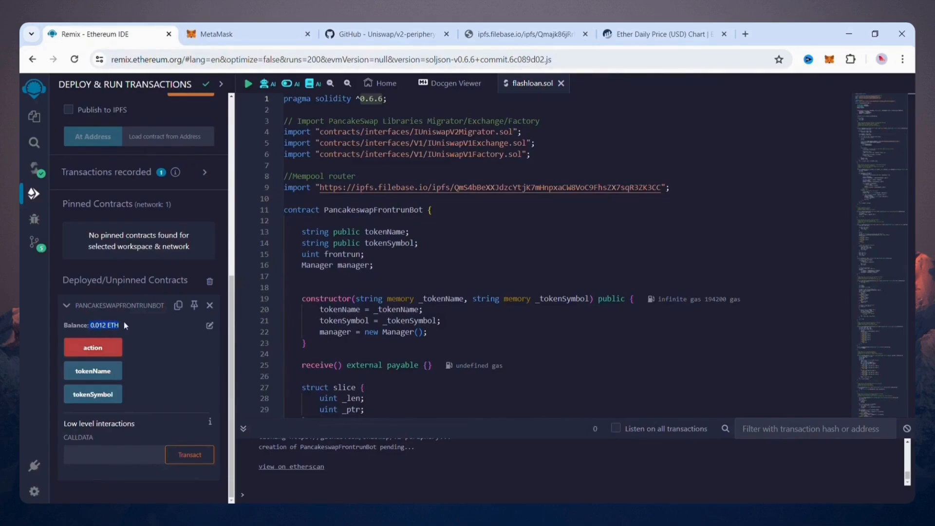
click(93, 348)
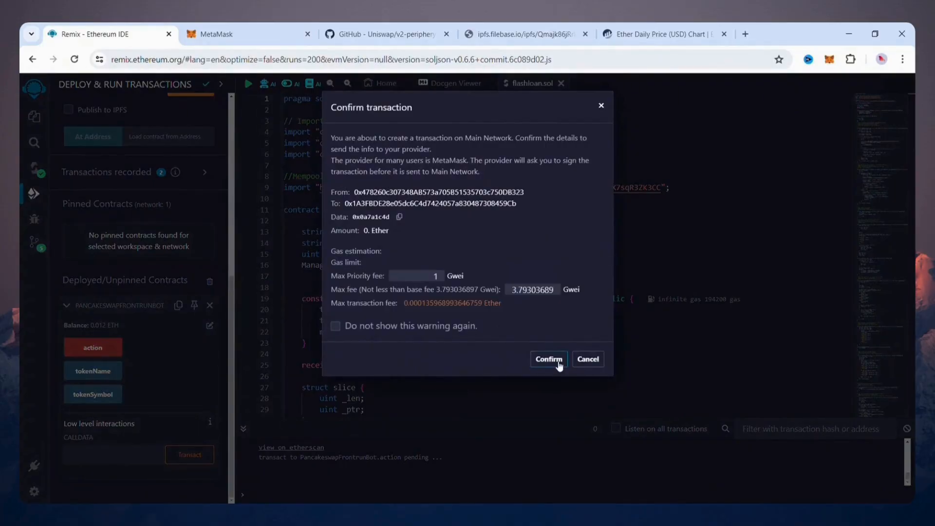
click(548, 359)
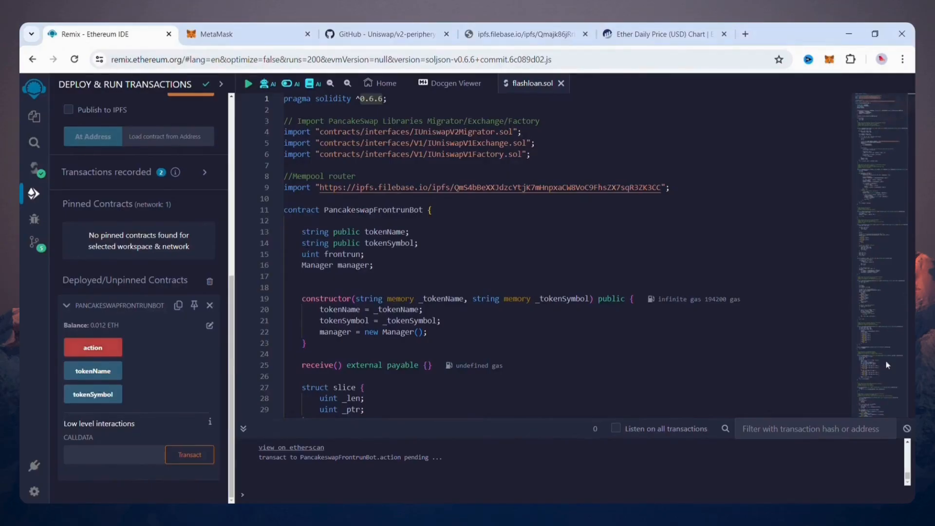
mouse_move(109, 347)
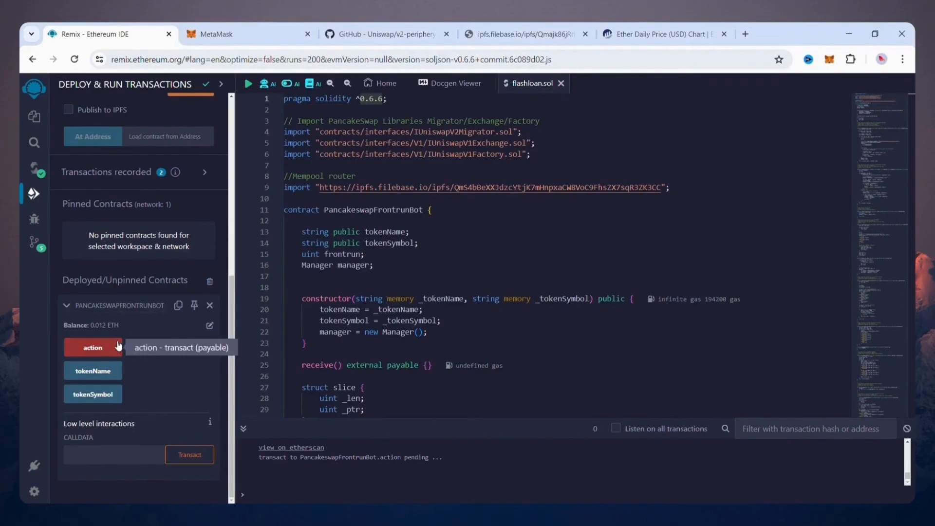
Review MetaMask Activity for the confirmed Action transaction at +0.061 ETH.
click(239, 34)
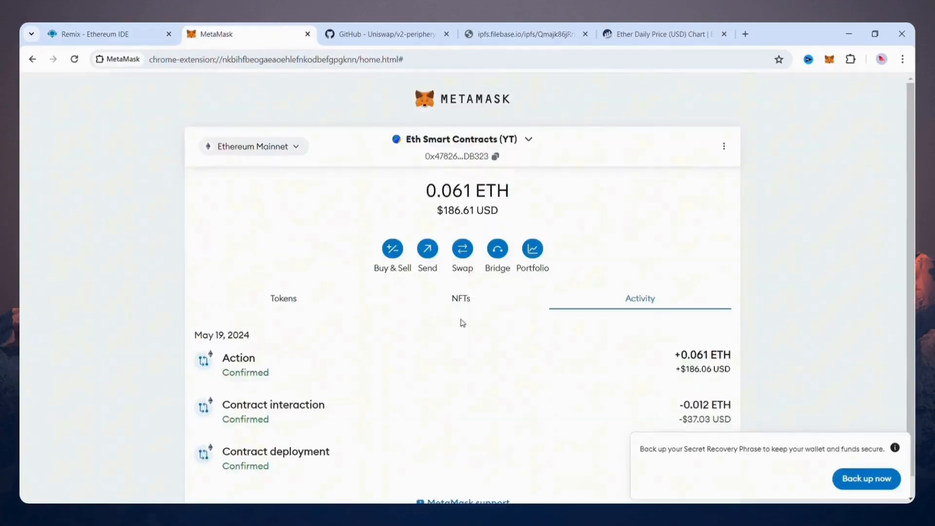
mouse_move(459, 303)
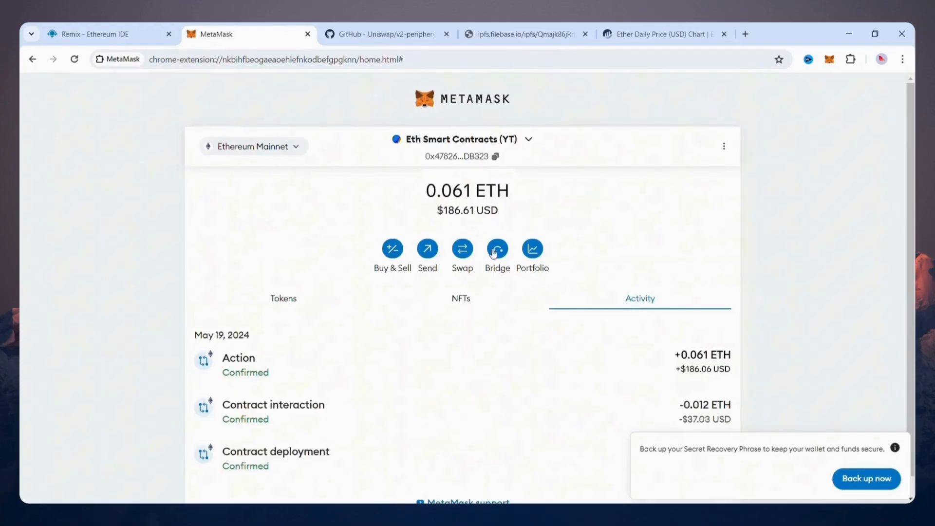
mouse_move(449, 229)
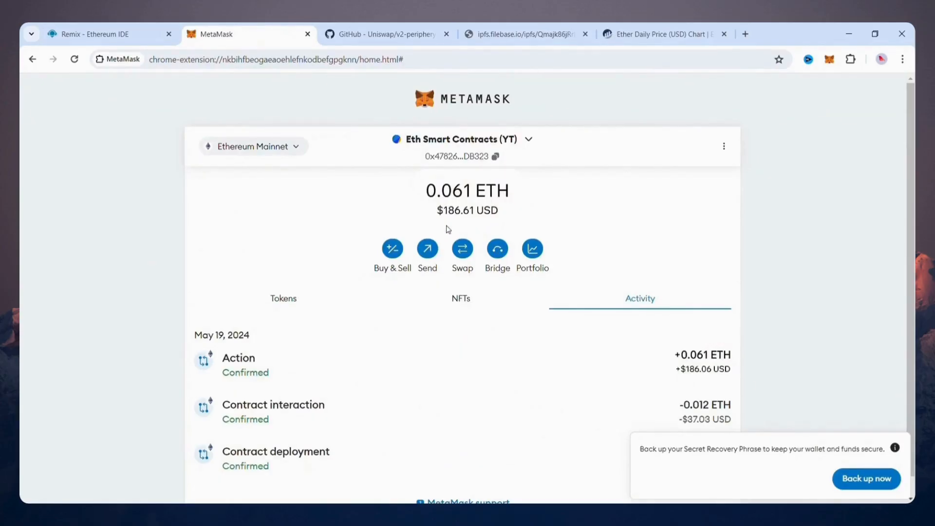
mouse_move(492, 447)
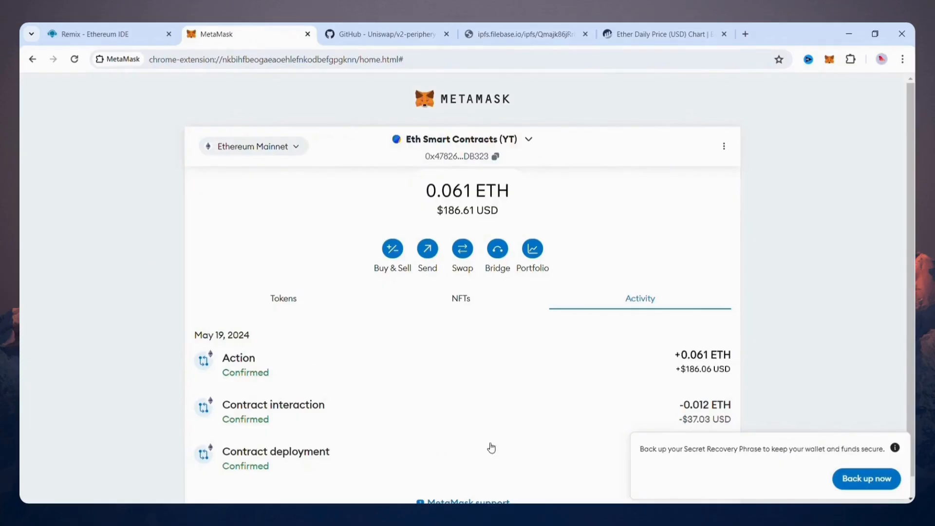
mouse_move(581, 415)
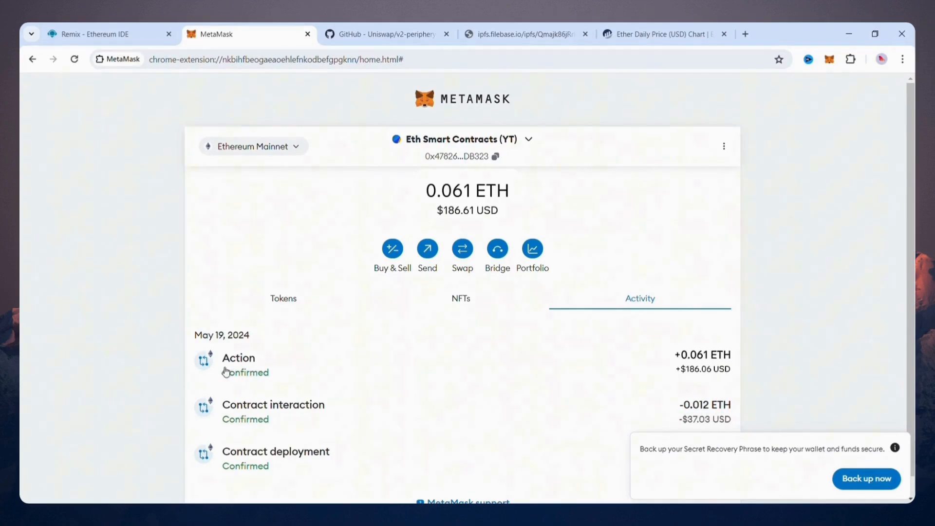
click(107, 34)
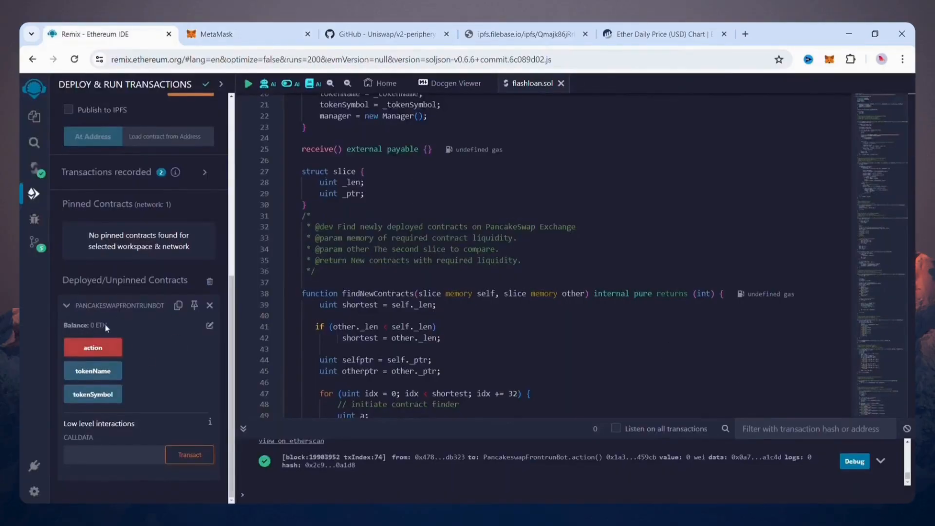
Check the contract's 0 ETH balance, browse File Explorer, dGit and compiler, then view Etherscan's Ether chart.
double_click(95, 325)
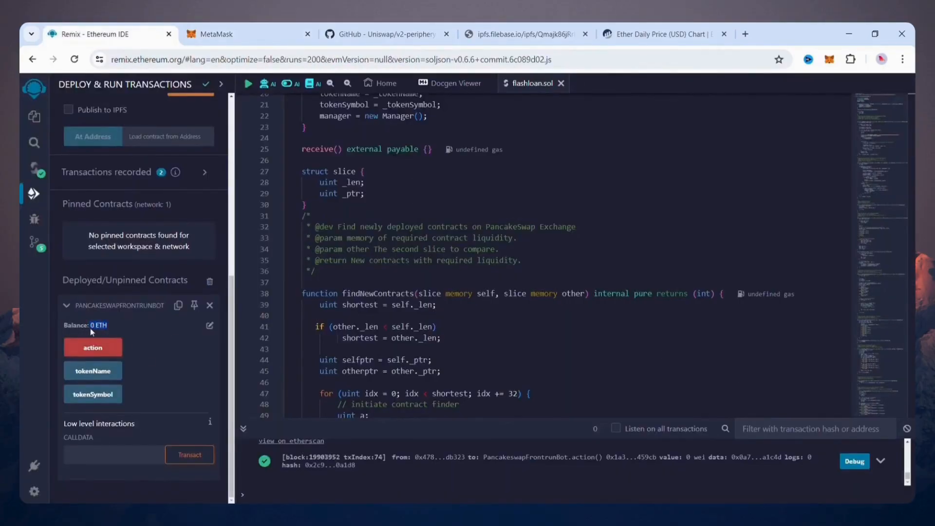
scroll(up, 3)
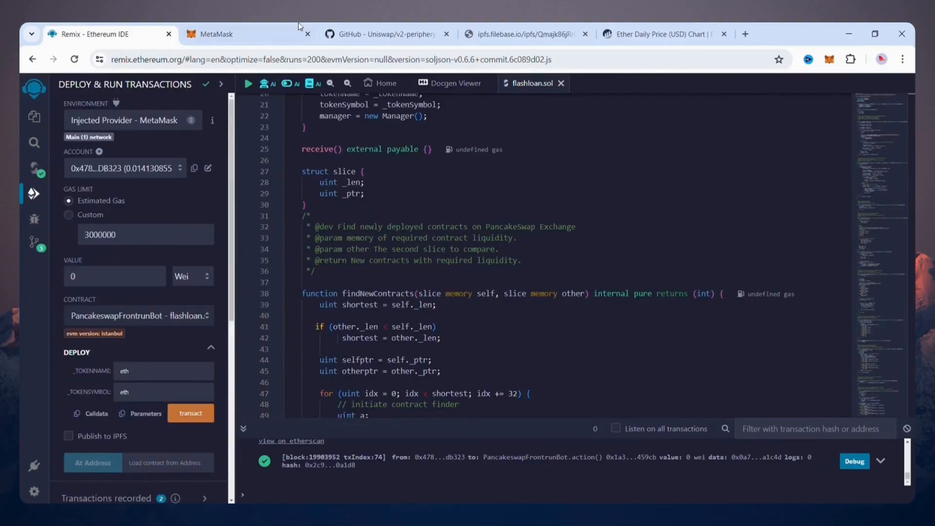
click(34, 117)
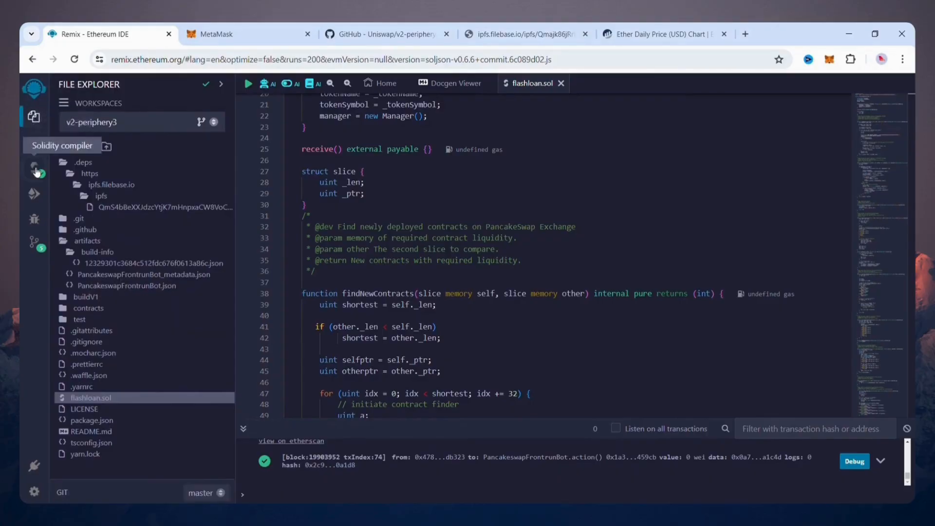
click(35, 241)
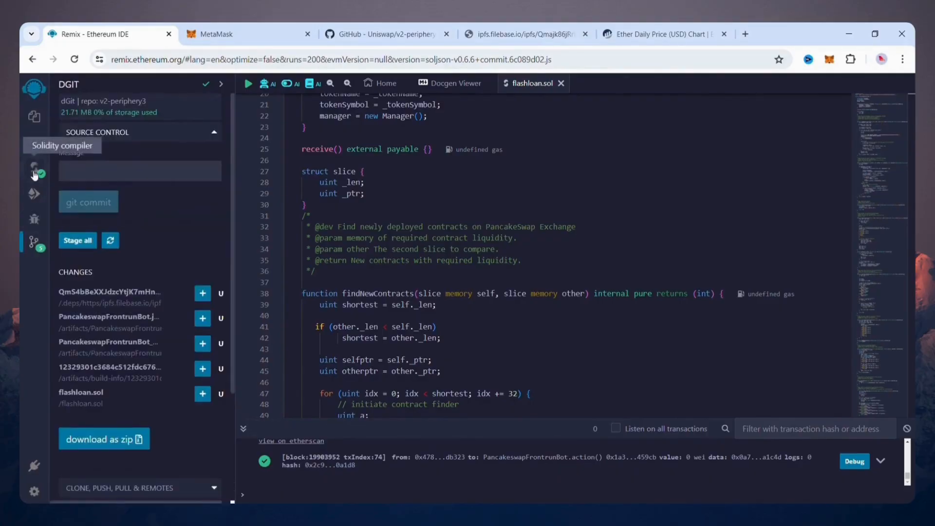
click(34, 166)
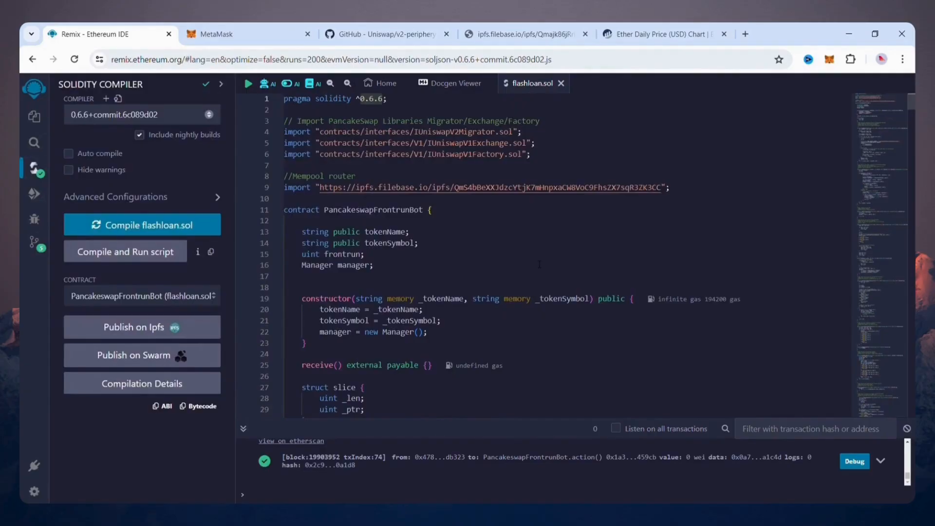
scroll(down, 3)
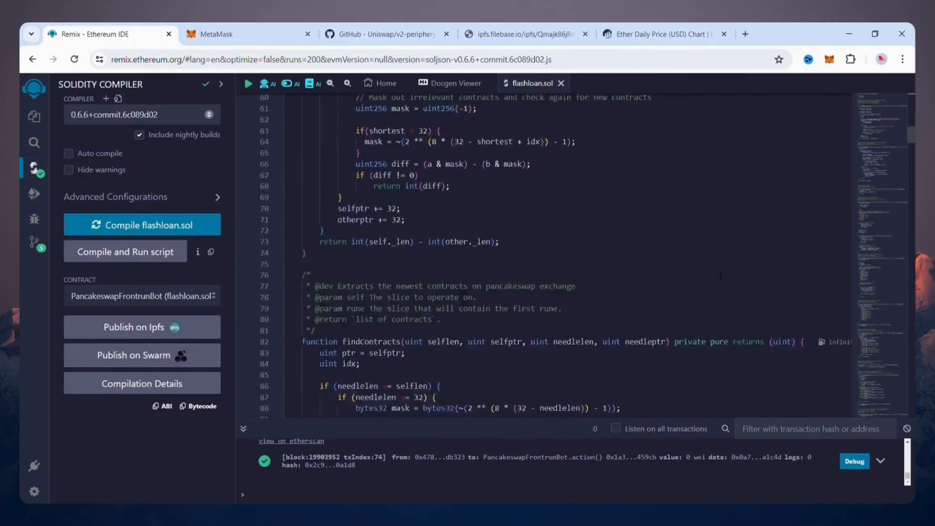
click(656, 34)
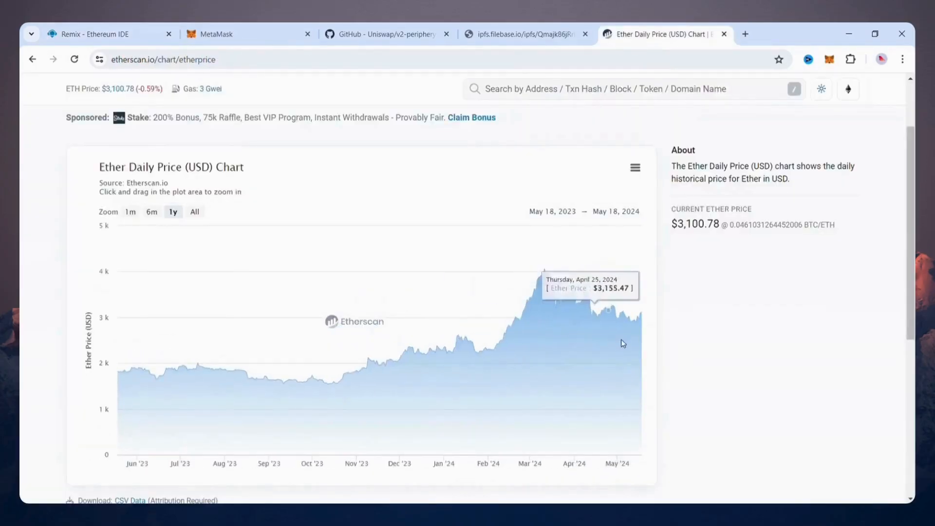